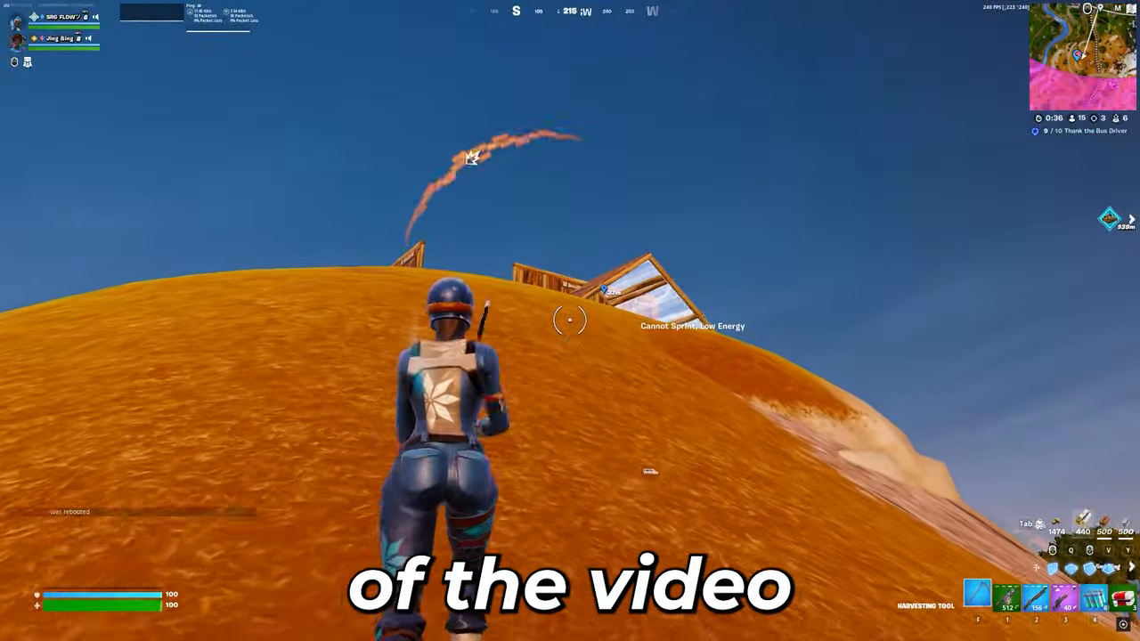
Leave the current match and return to the Fortnite lobby with Ranked Battle Royale modes
right_click(570, 321)
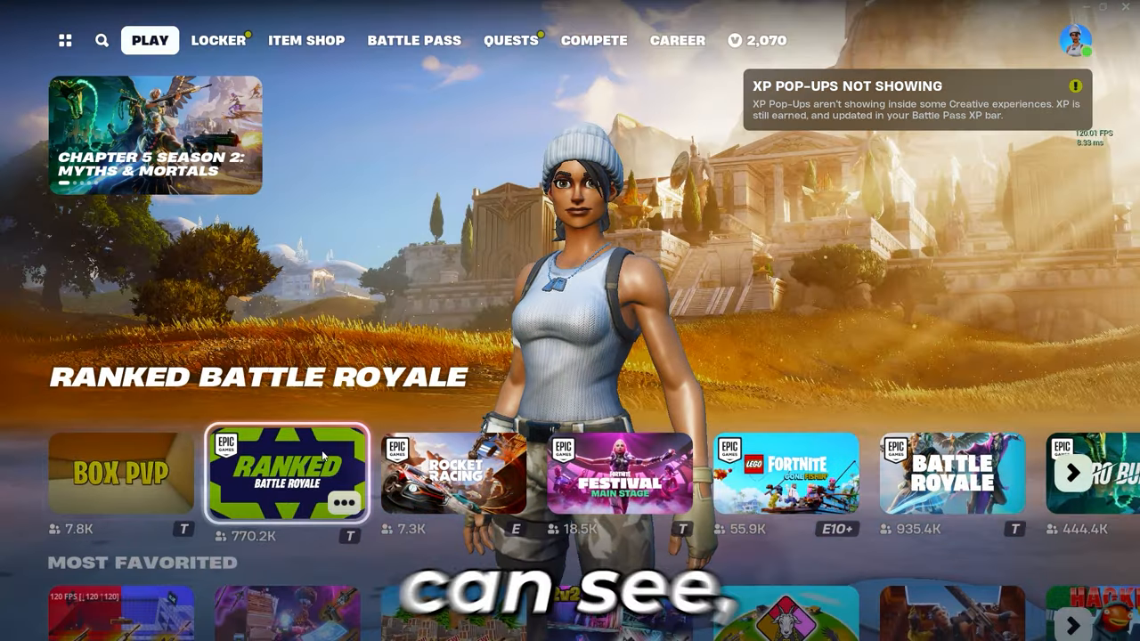
Set Nanite off, View Distance Near, Textures/Meshes Low, Show FPS on, Report Performance Stats disabled
left_click(285, 473)
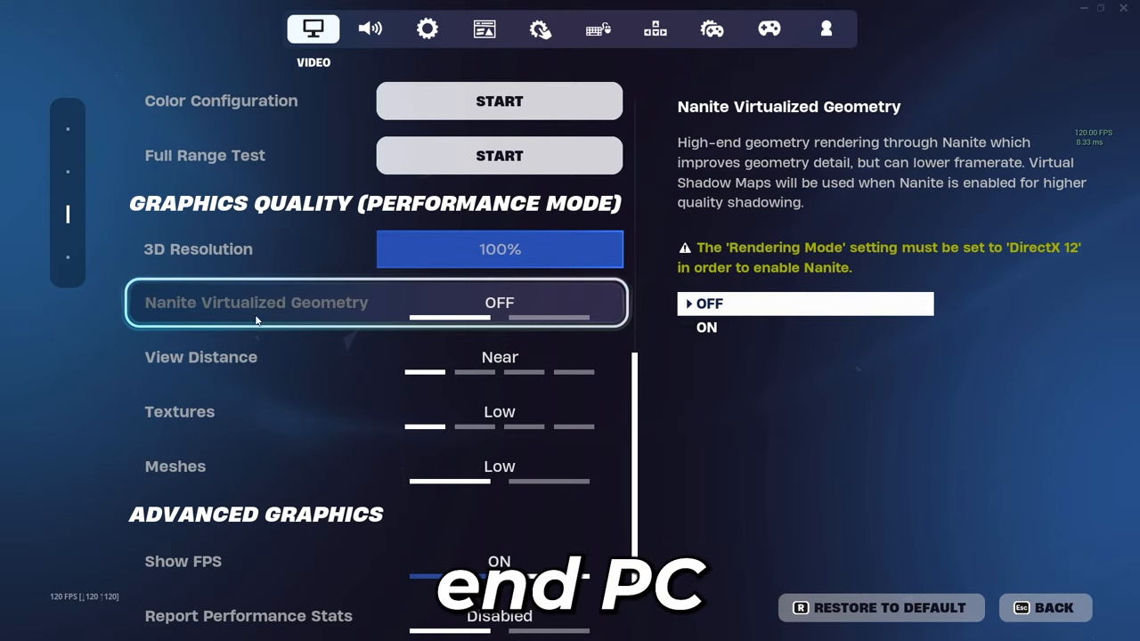
scroll("up", 3)
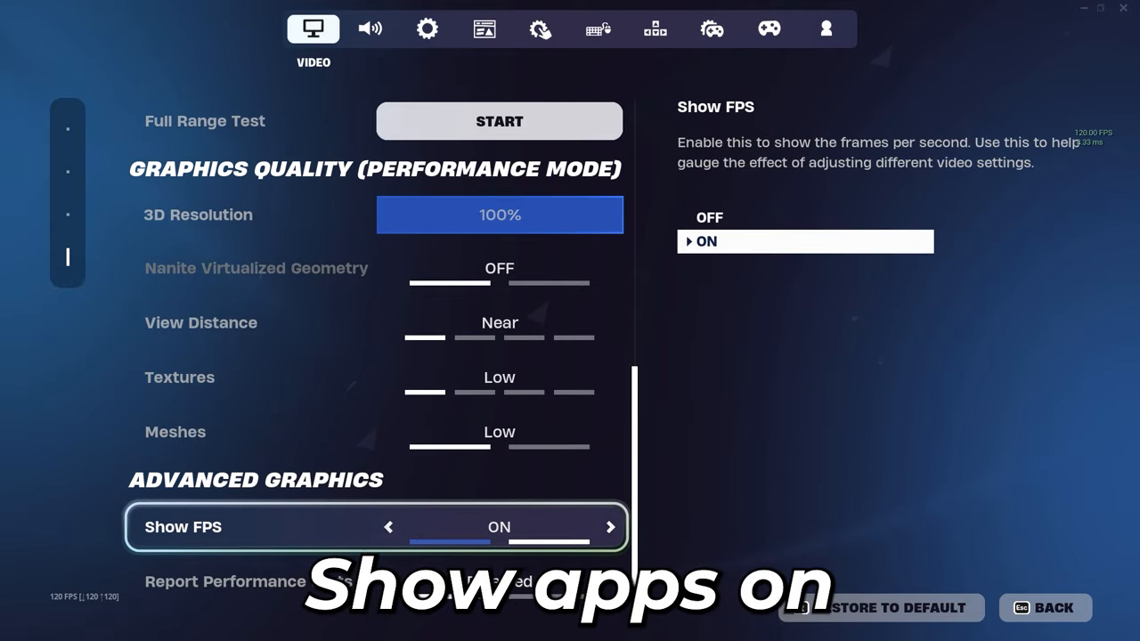
left_click(248, 581)
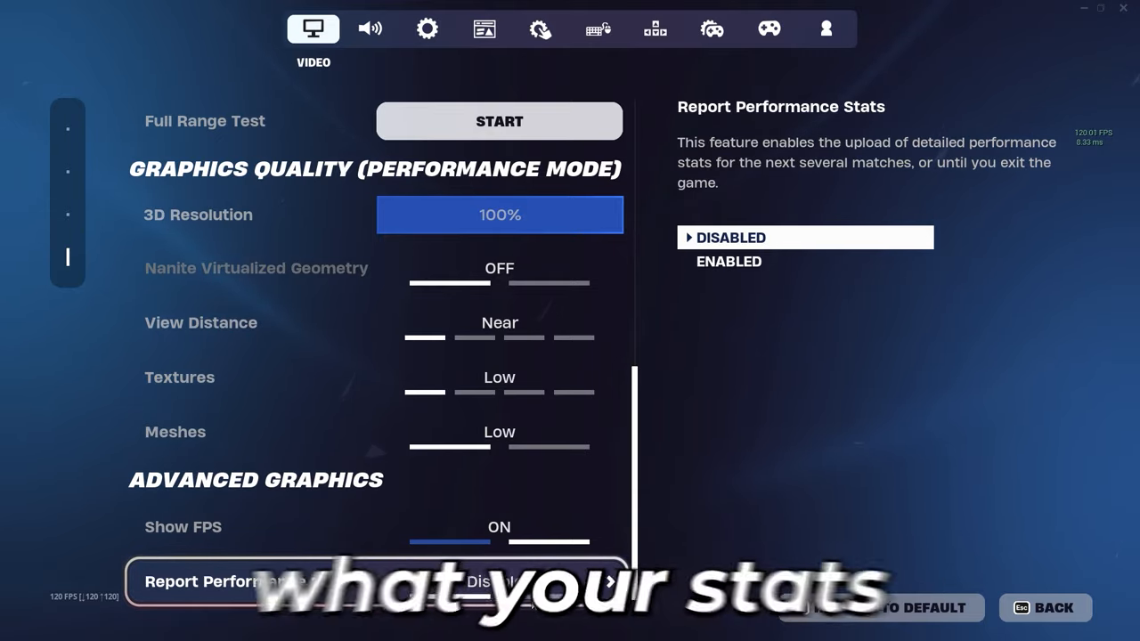
In Audio settings, set sound quality low and turn on Visualize Sound Effects
left_click(369, 29)
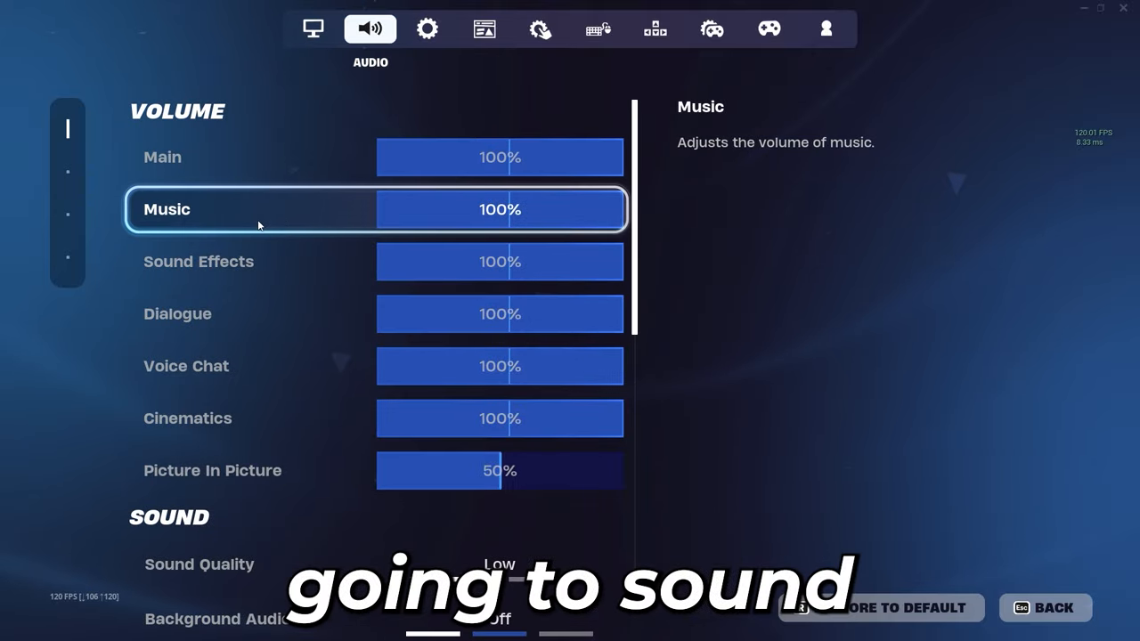
scroll("down", 3)
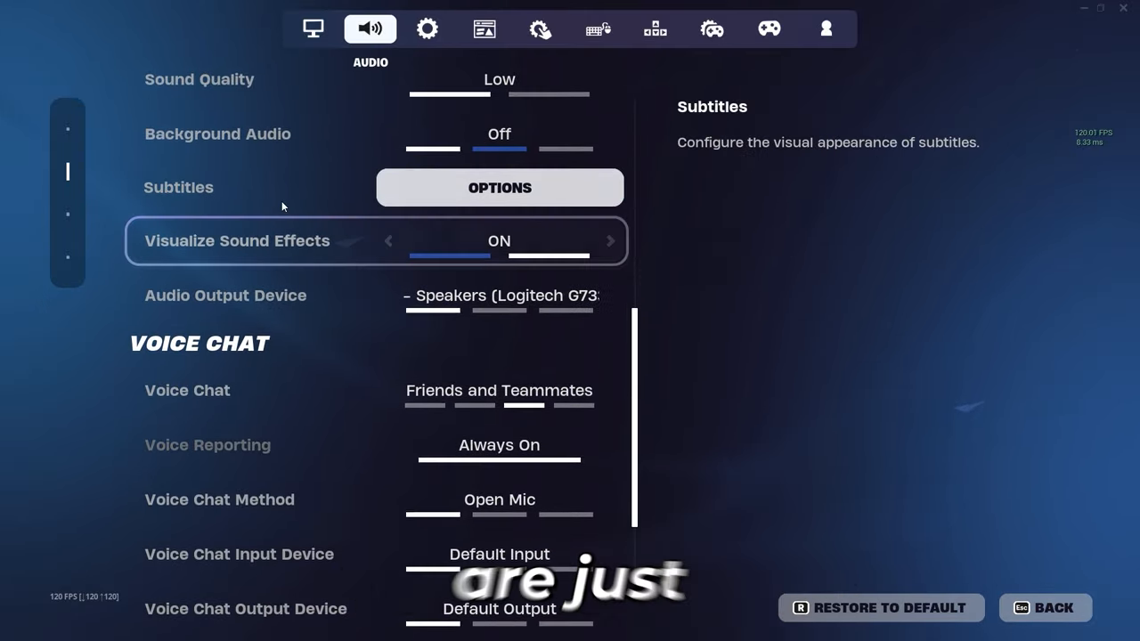
left_click(484, 28)
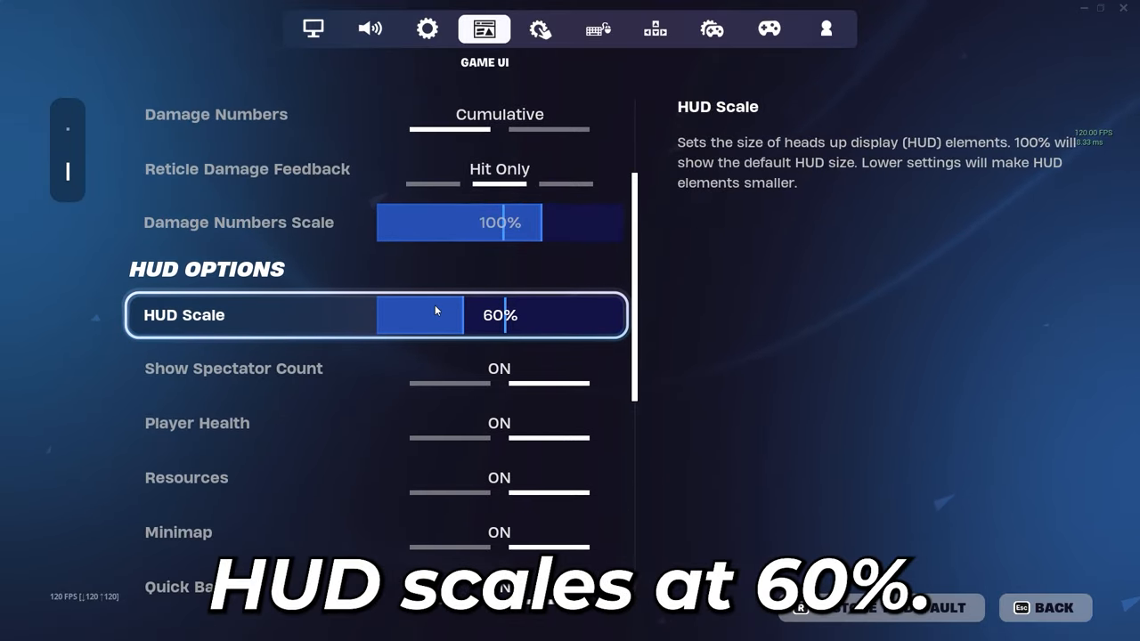
Set HUD Scale to 60%, show Account privacy settings, and apply the changes
scroll("down", 3)
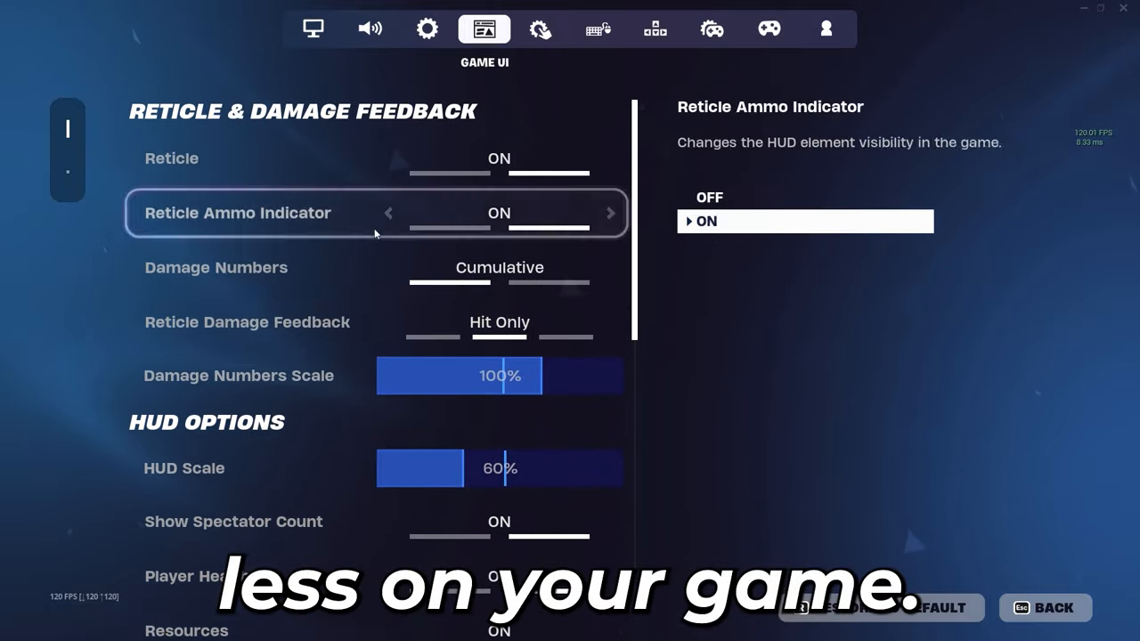
left_click(825, 28)
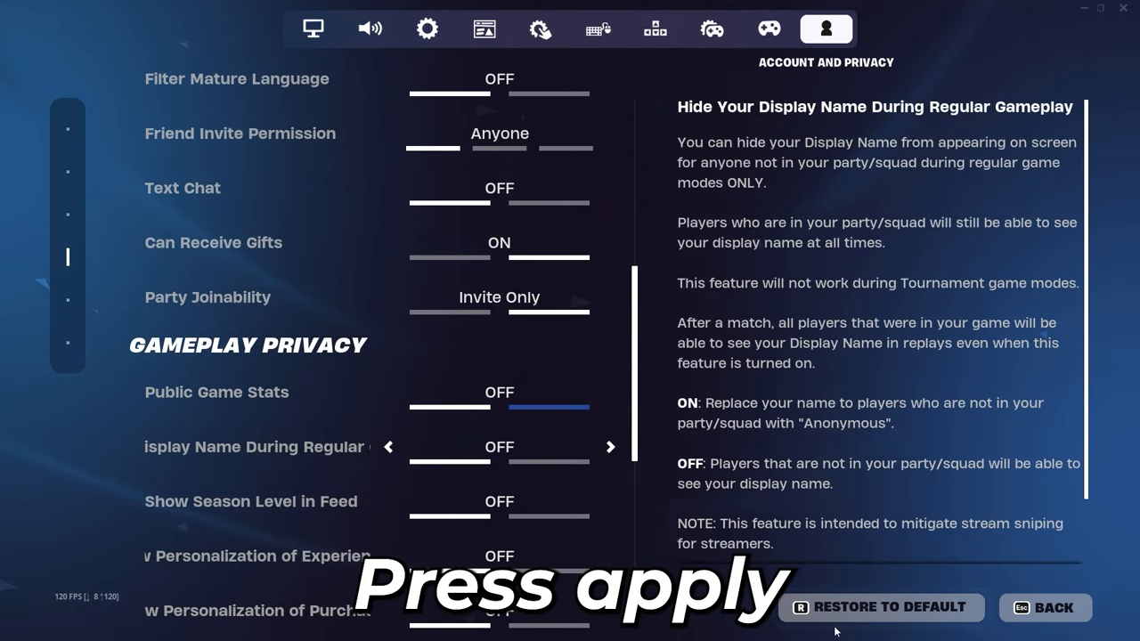
left_click(1043, 607)
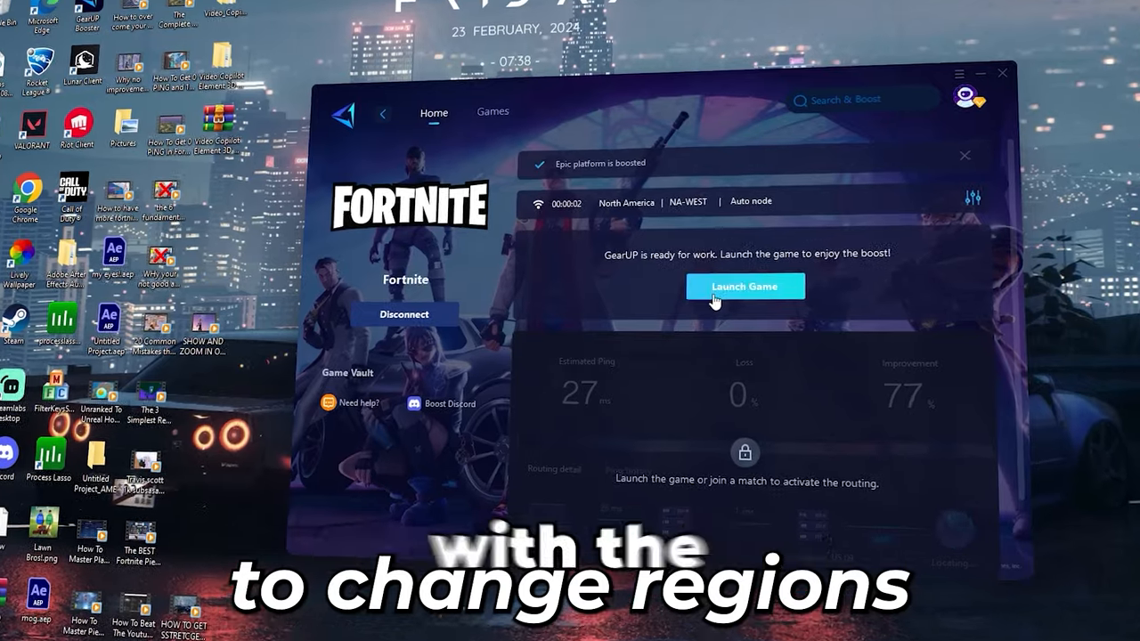
Launch Fortnite boosted on the NA-WEST auto node in GearUP Booster, then return to desktop
left_click(745, 286)
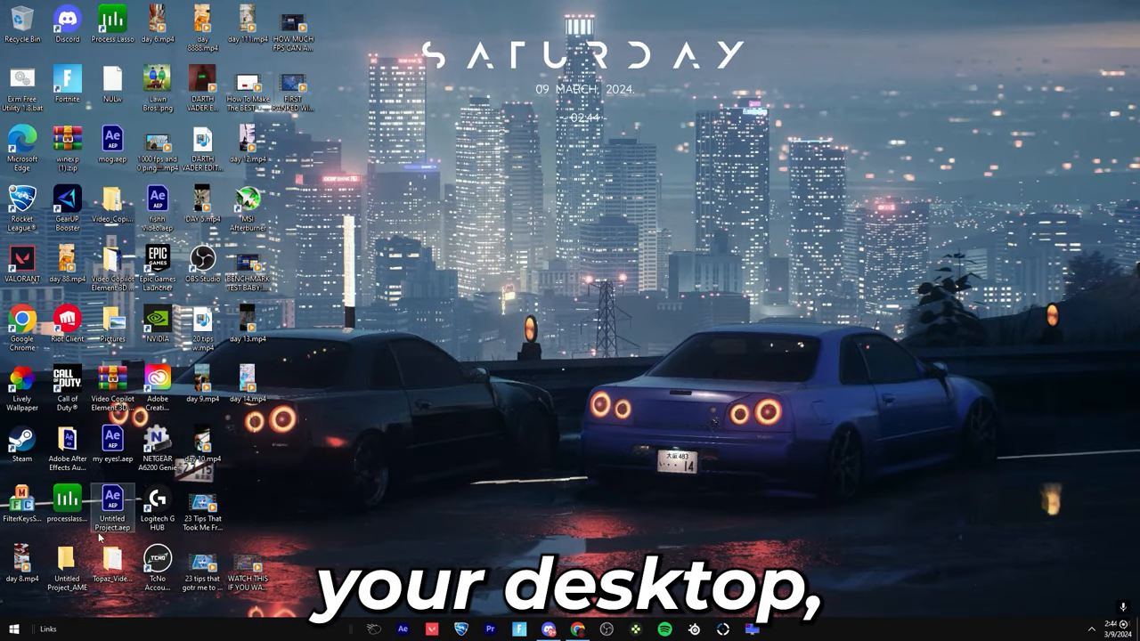
Launch the NVIDIA app from Start and view the GeForce Game Ready Driver 551.76 update
left_click(13, 628)
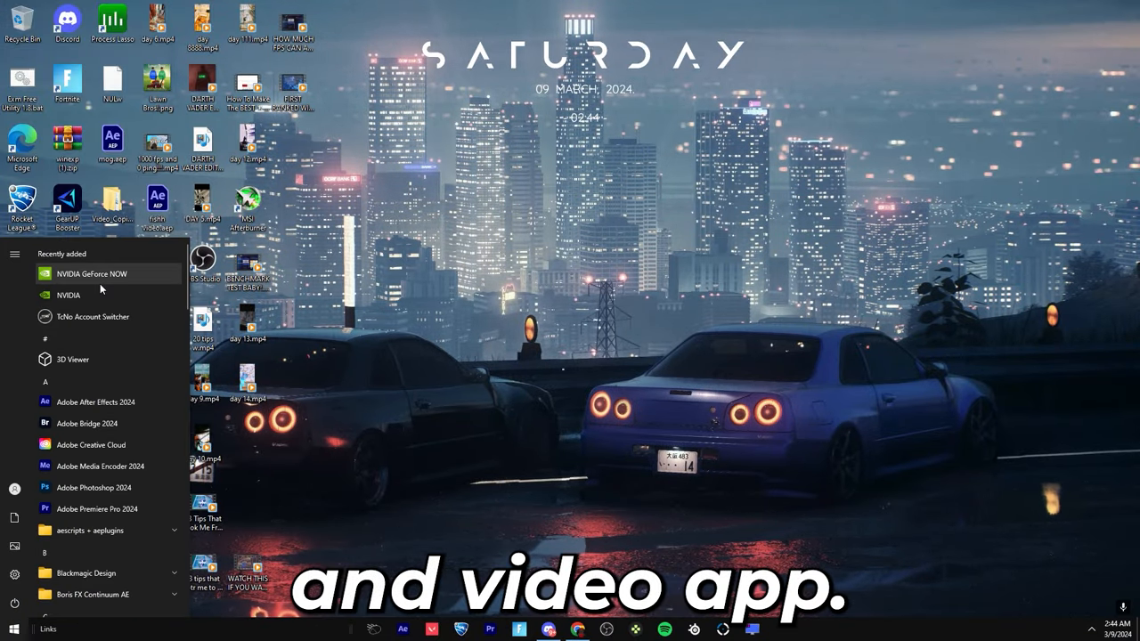
left_click(68, 294)
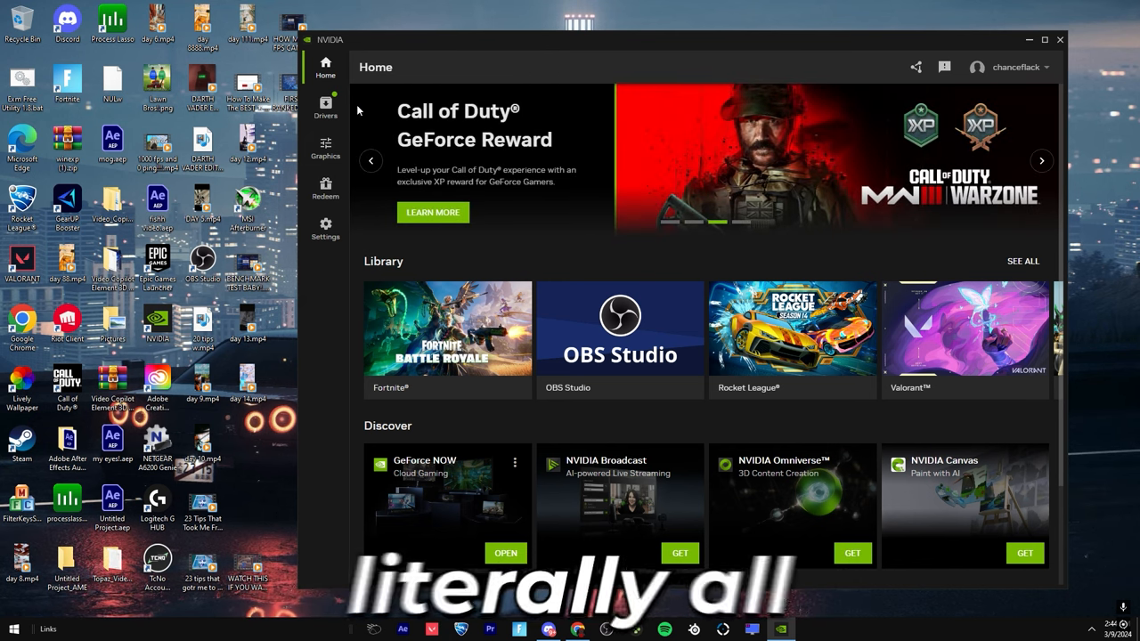
left_click(325, 105)
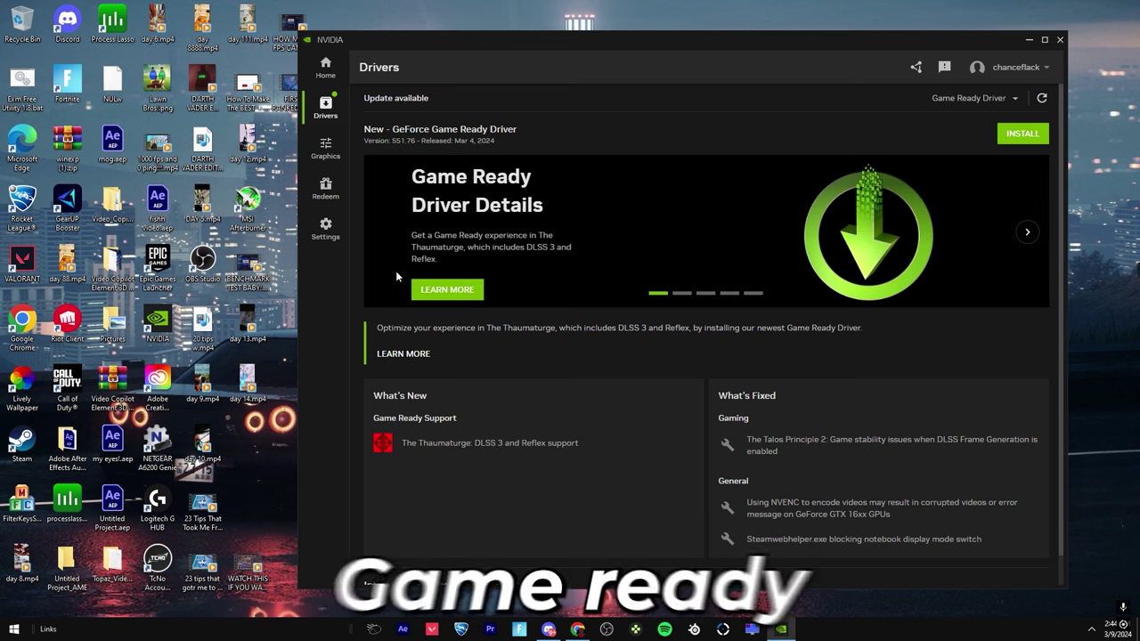
mouse_move(921, 160)
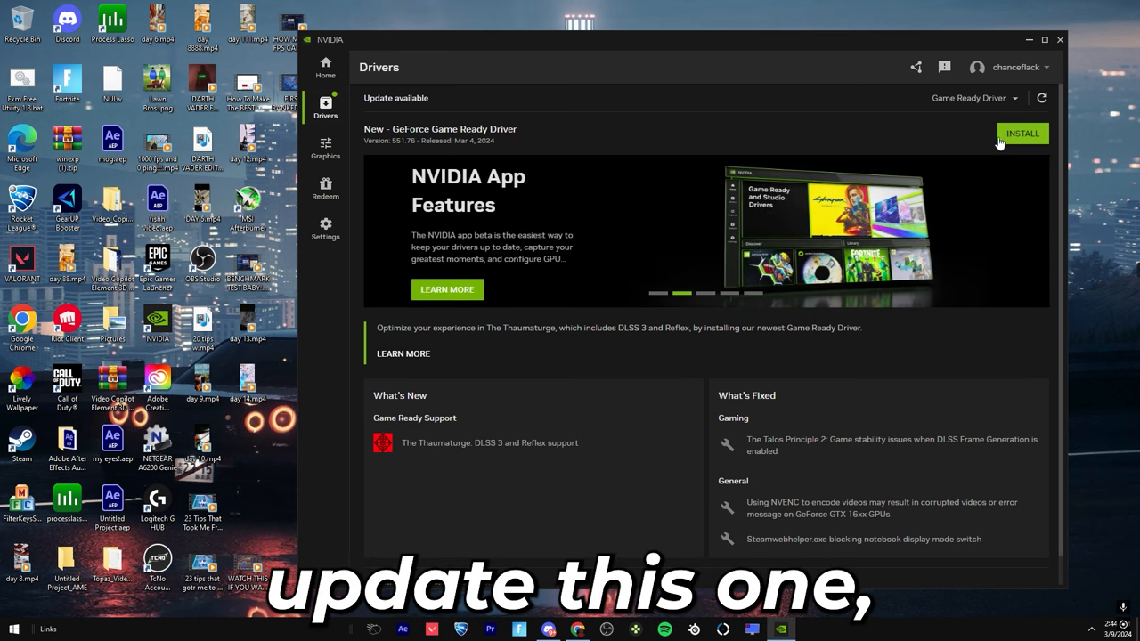
mouse_move(1027, 151)
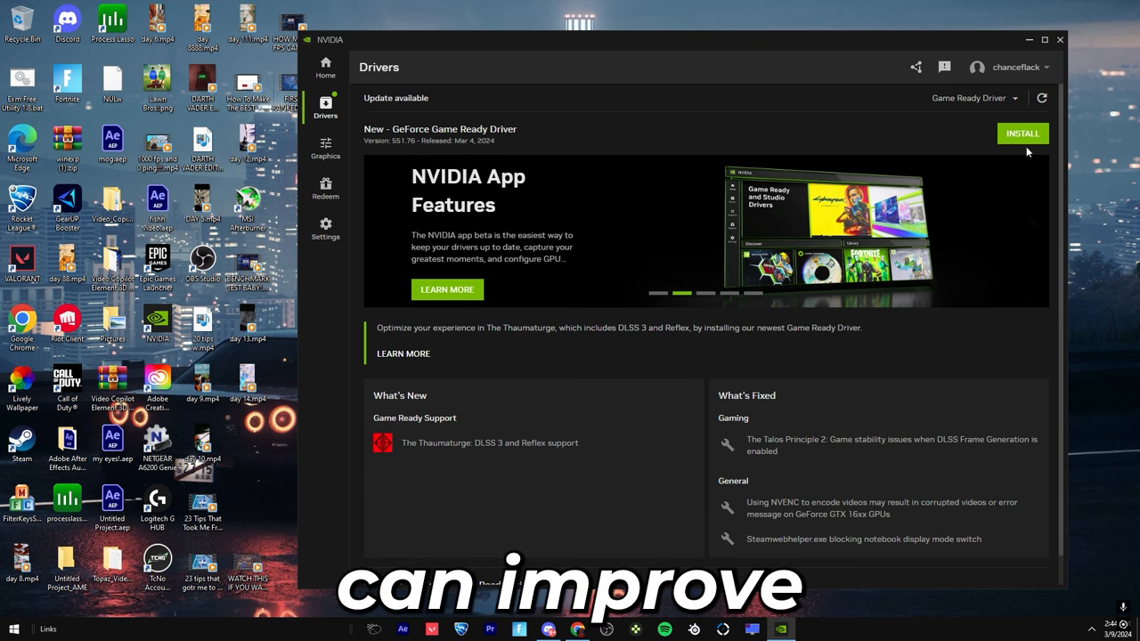
Confirm Fortnite is unoptimized in Program Settings and check the overlay's Statistics display is off
left_click(325, 149)
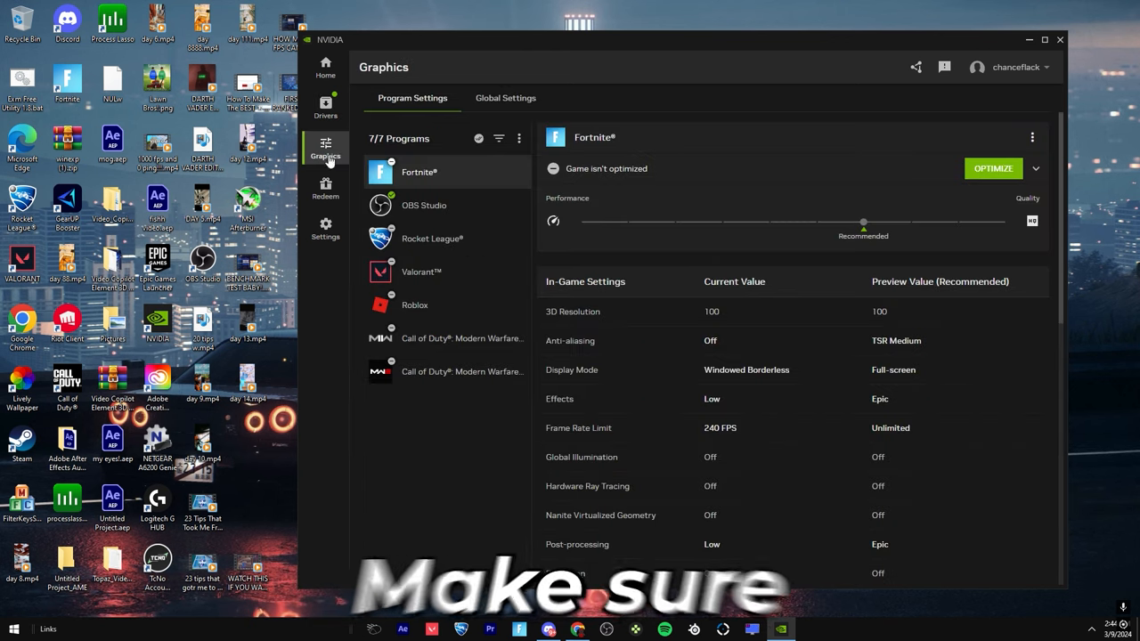
mouse_move(409, 130)
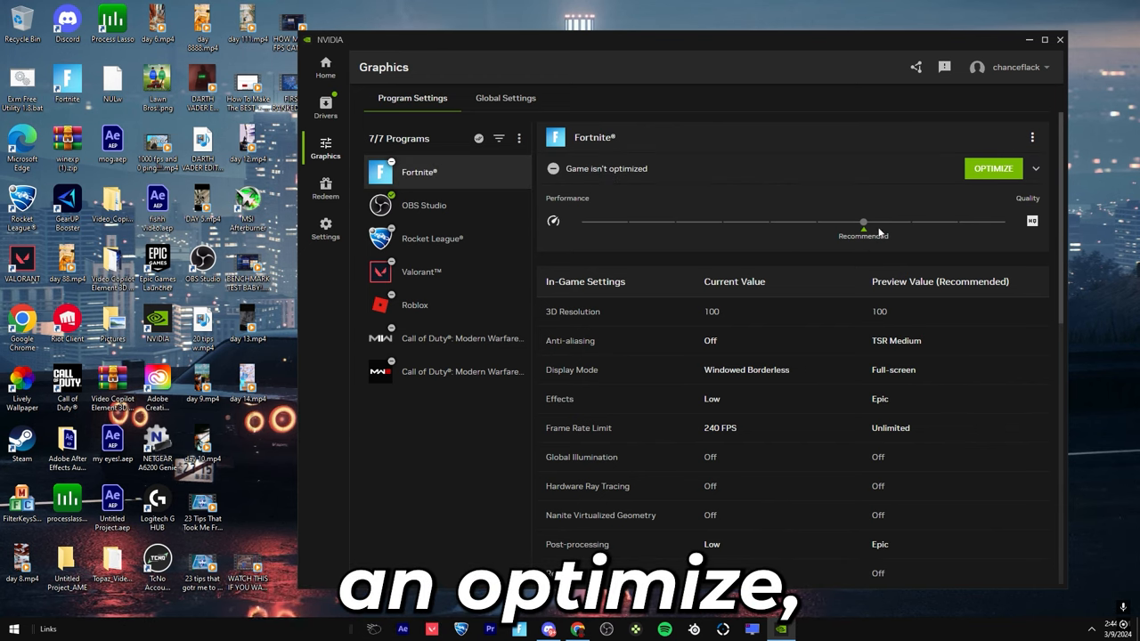
mouse_move(550, 232)
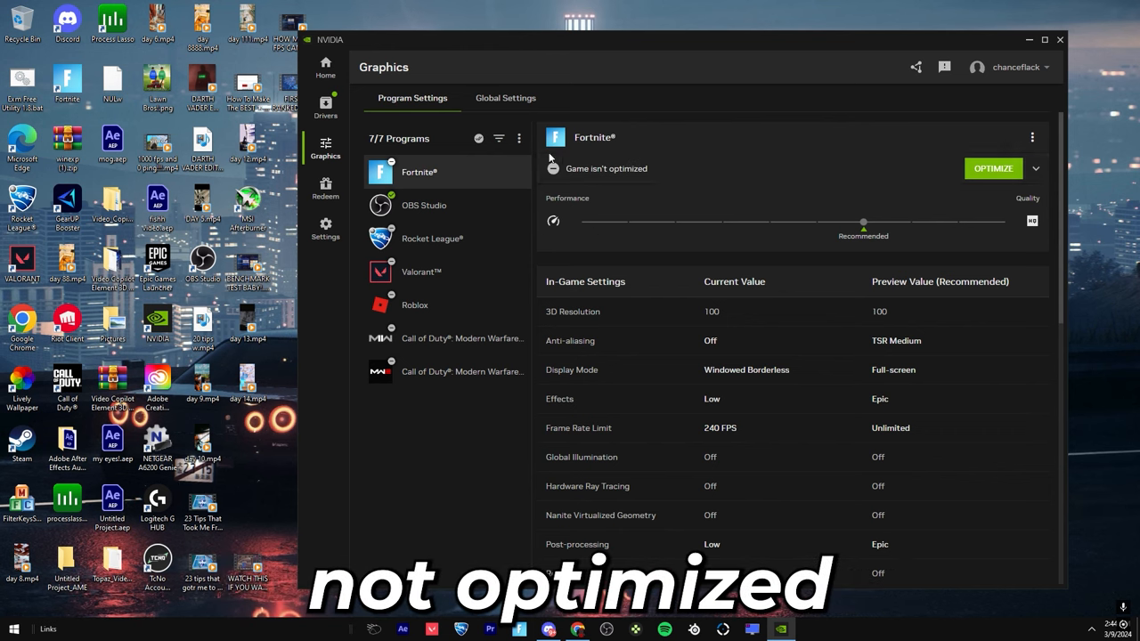
left_click(325, 227)
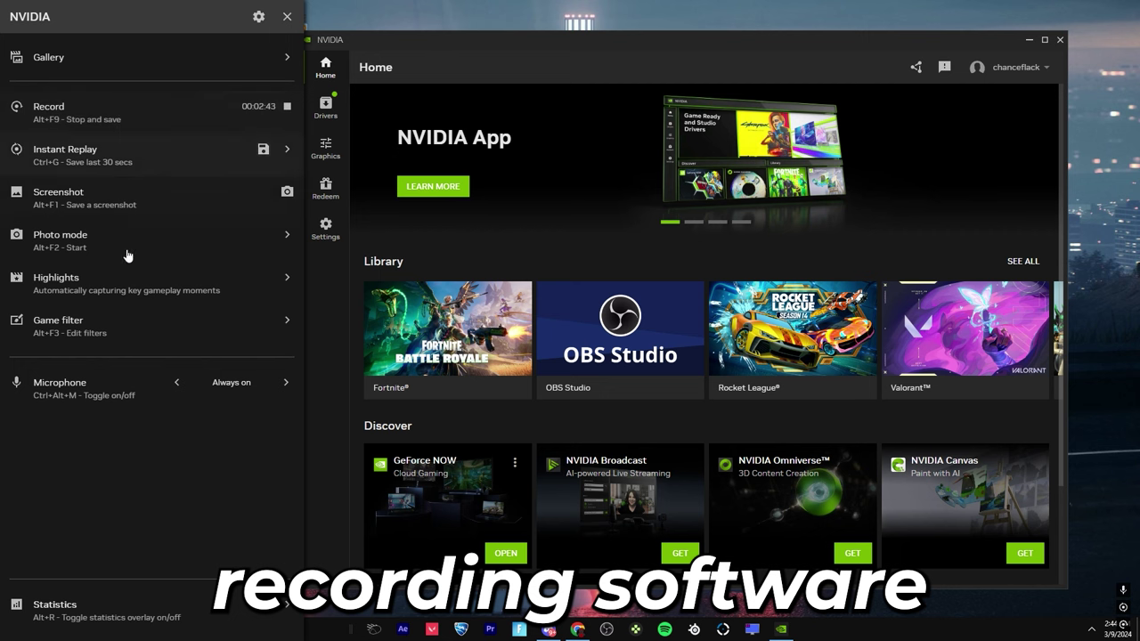
left_click(55, 609)
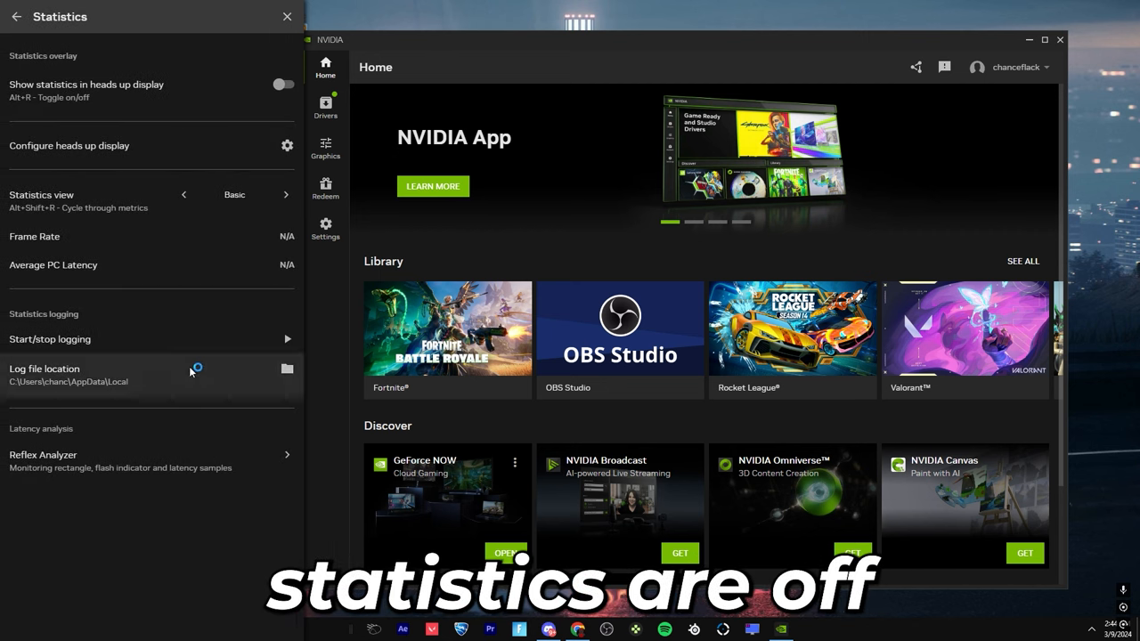
left_click(287, 16)
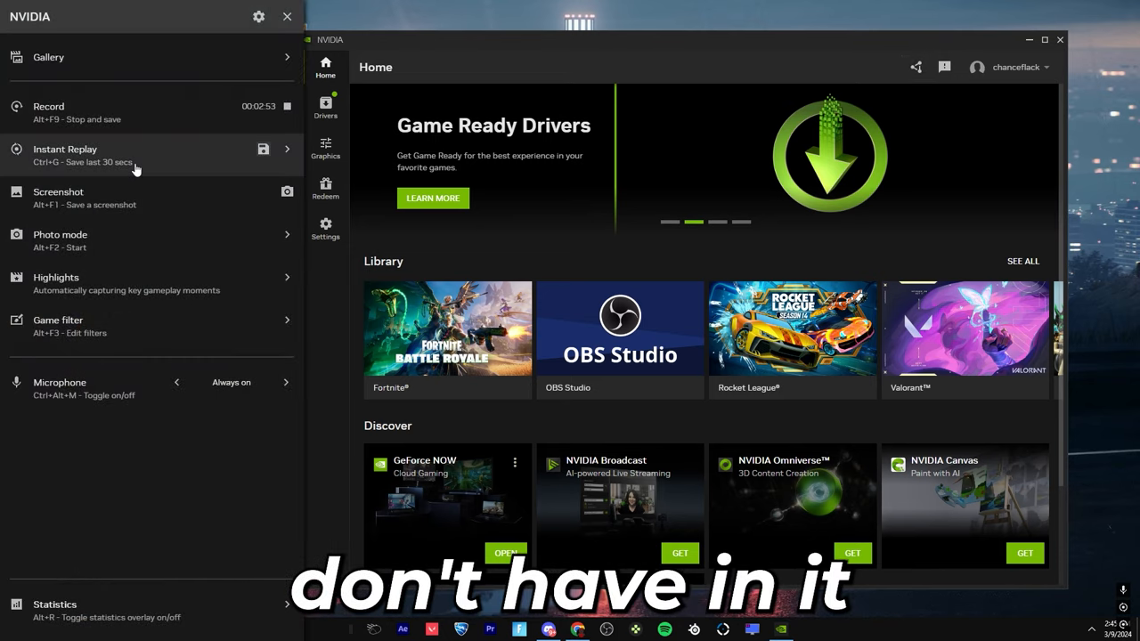
mouse_move(149, 318)
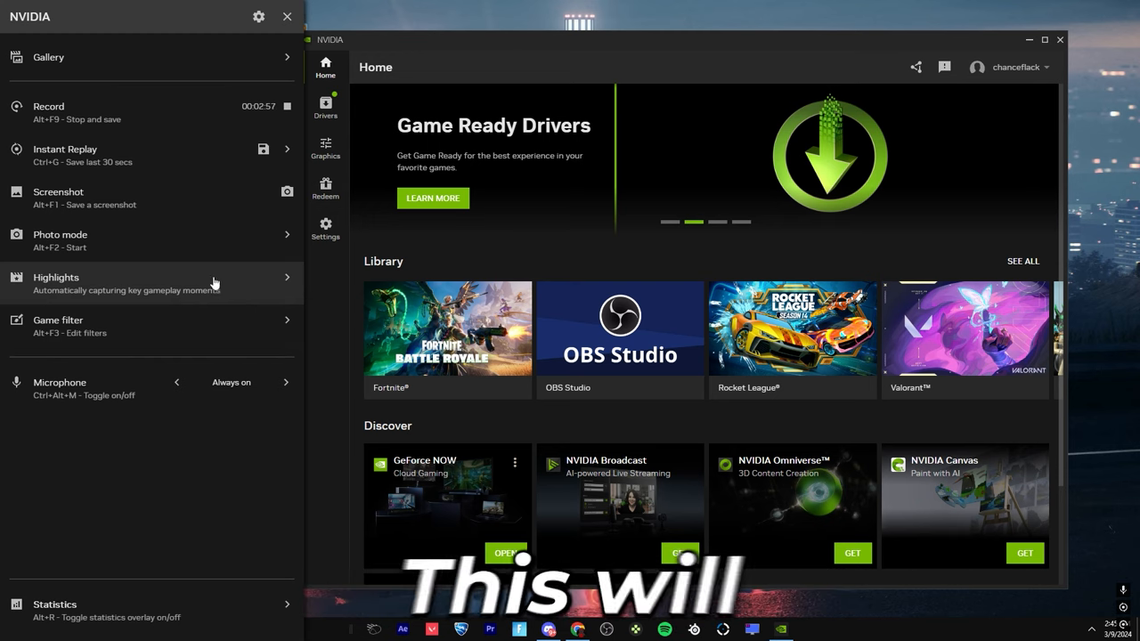
mouse_move(159, 281)
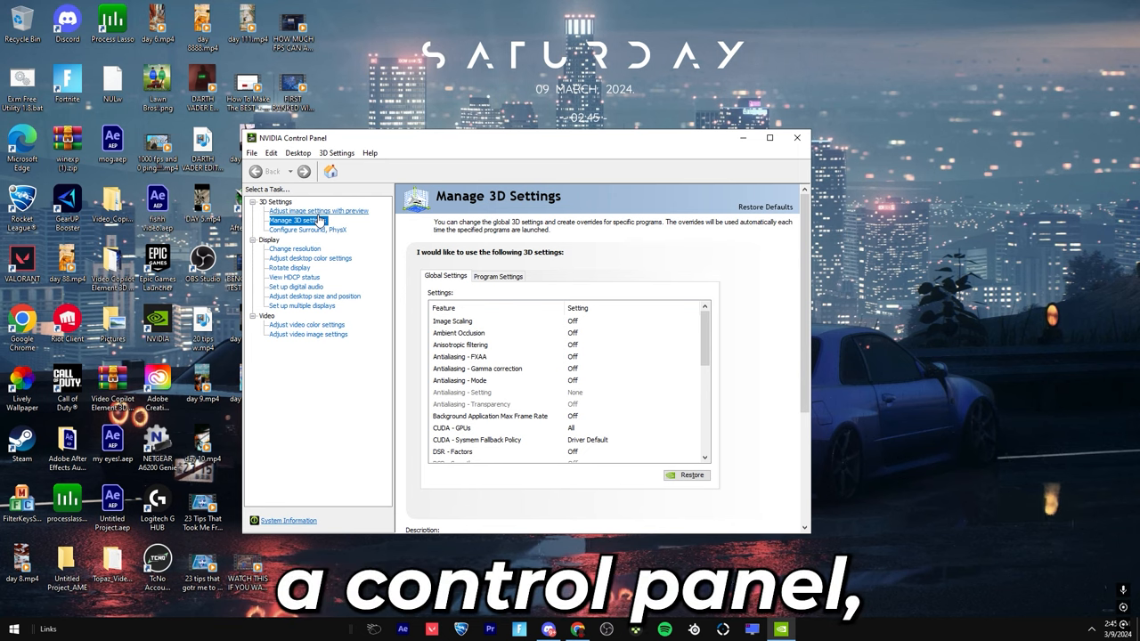
Set global 3D: Ultra low latency, maximum performance power, high-performance texture filtering, V-sync off
left_click(318, 210)
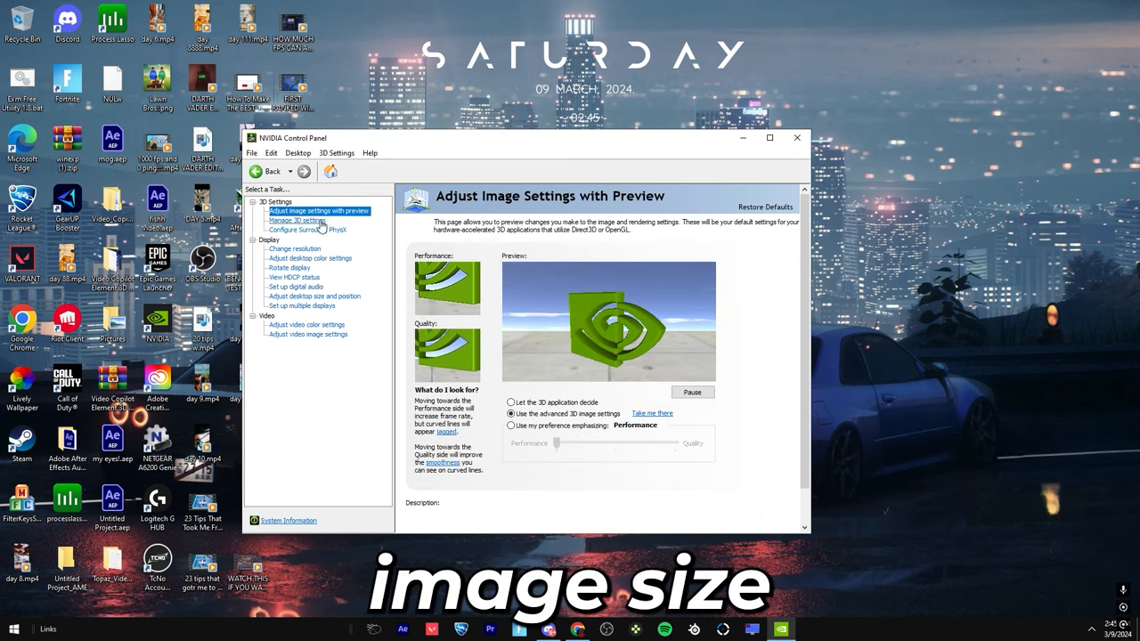
left_click(511, 414)
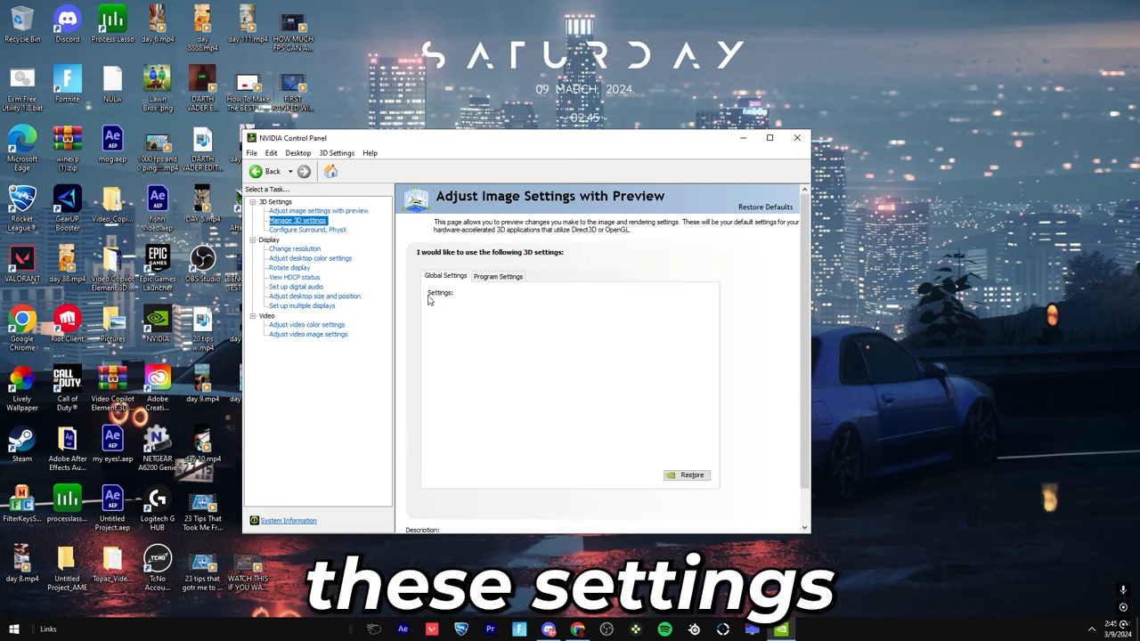
left_click(297, 220)
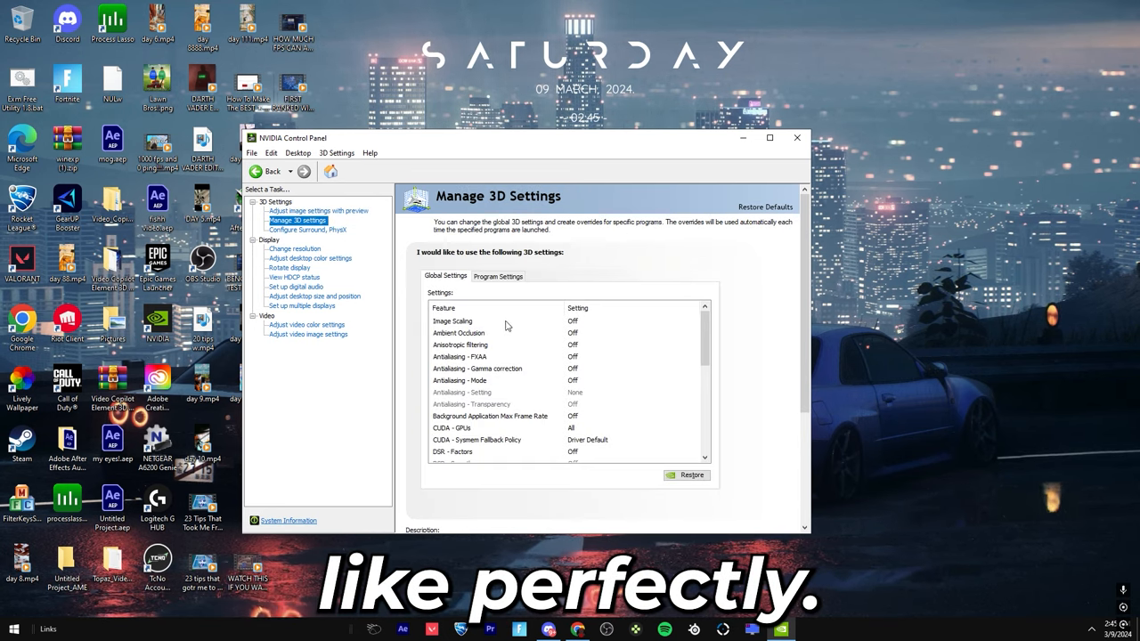
scroll("down", 3)
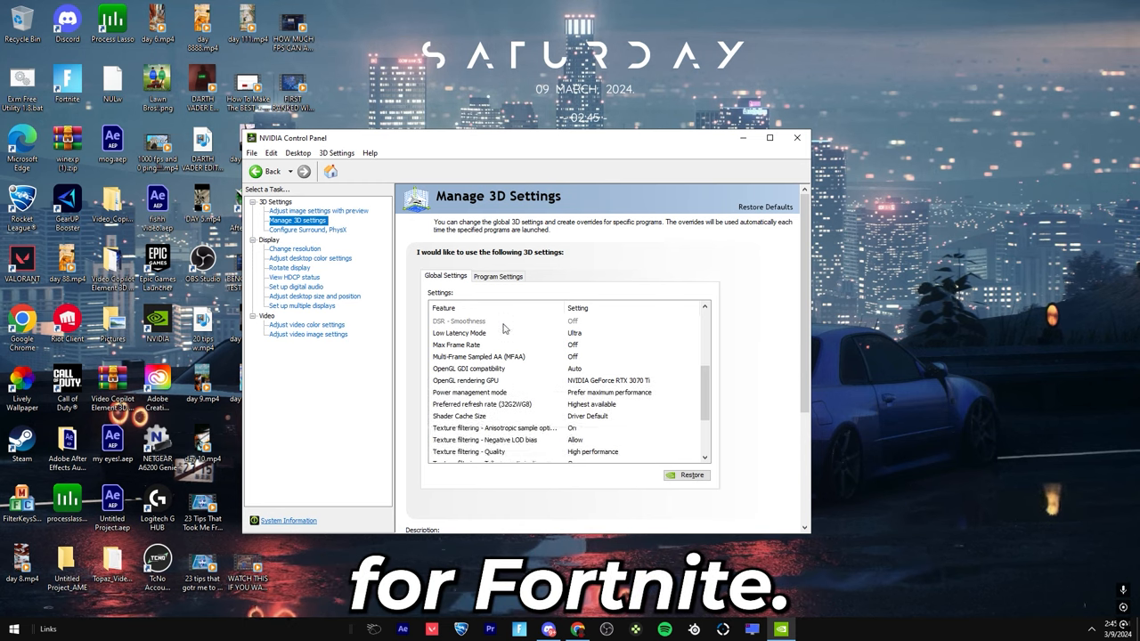
scroll("down", 3)
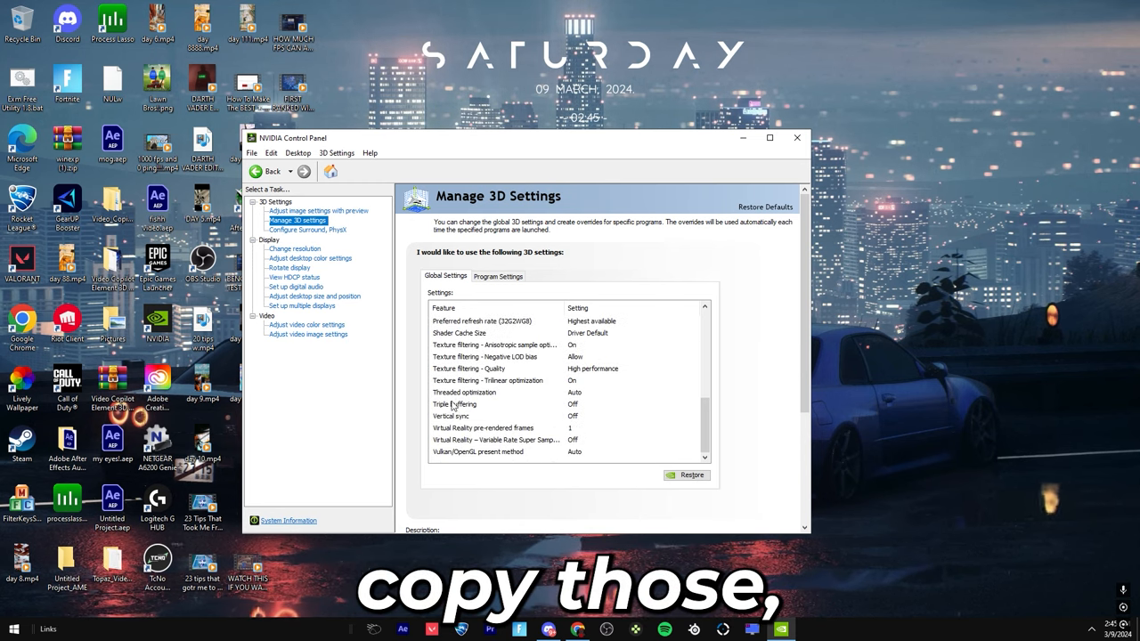
left_click(310, 259)
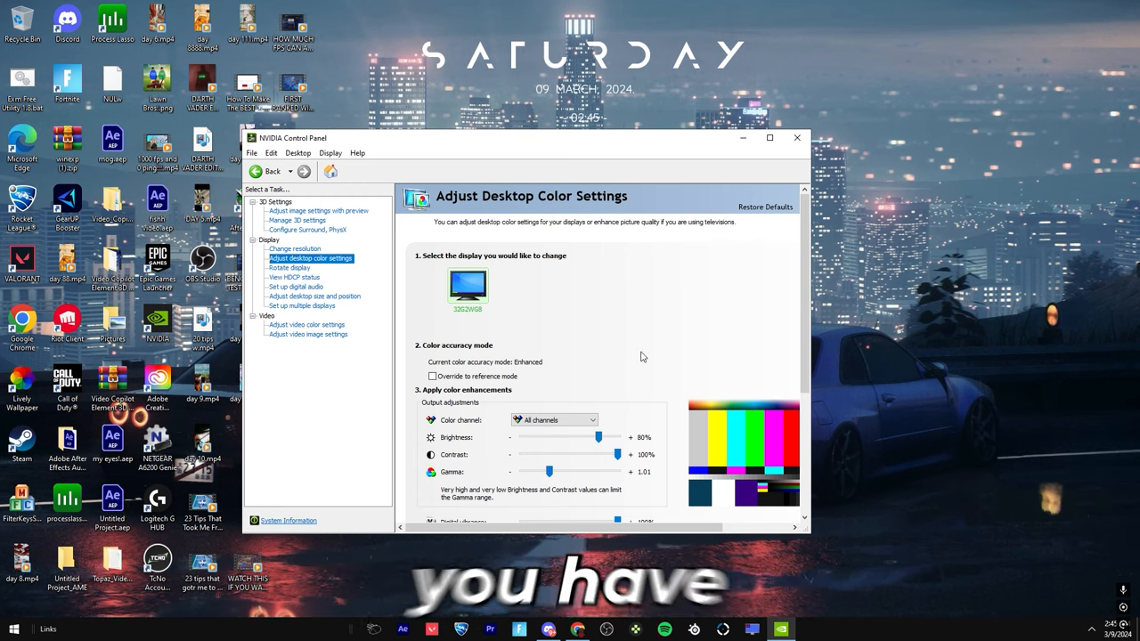
Set digital vibrance to 100% and gamma to 1.01, then close NVIDIA Control Panel
scroll("down", 3)
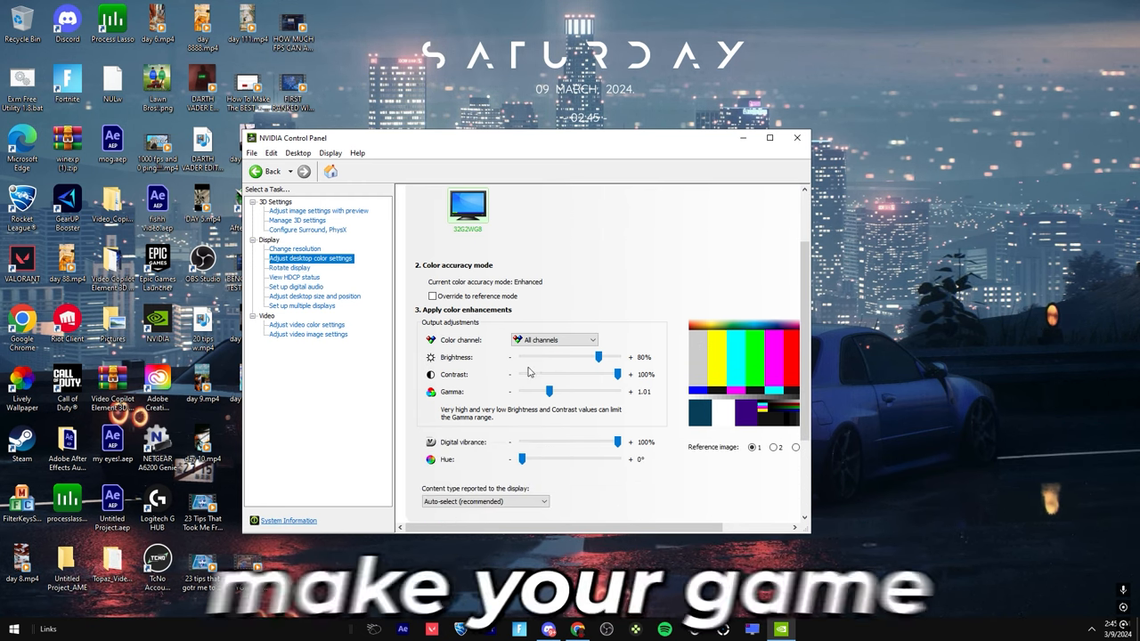
mouse_move(579, 389)
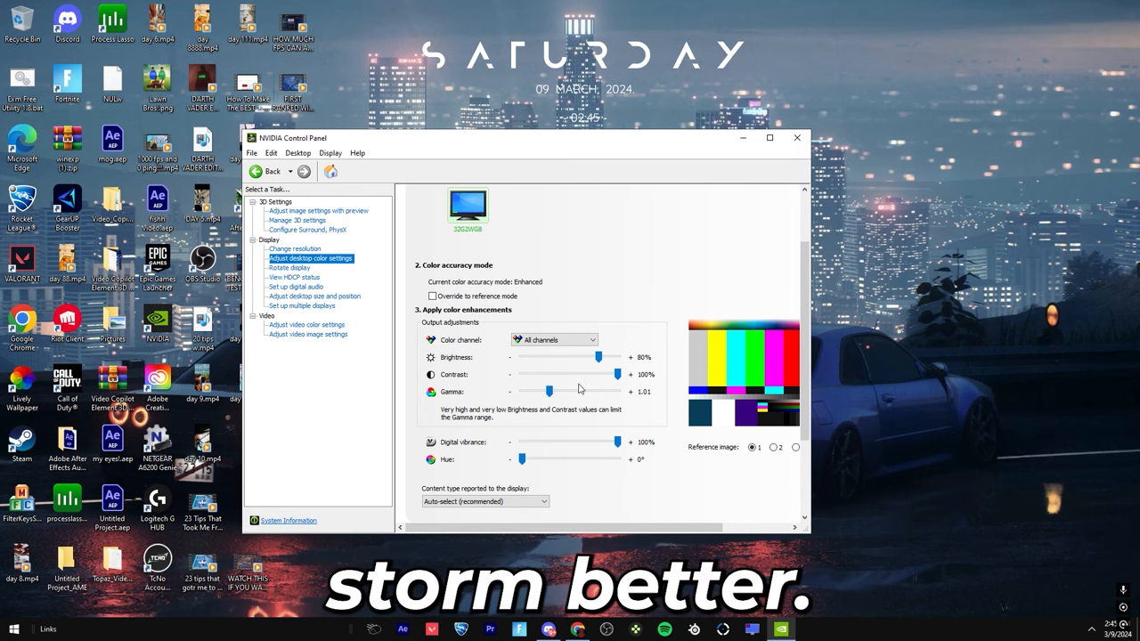
mouse_move(624, 383)
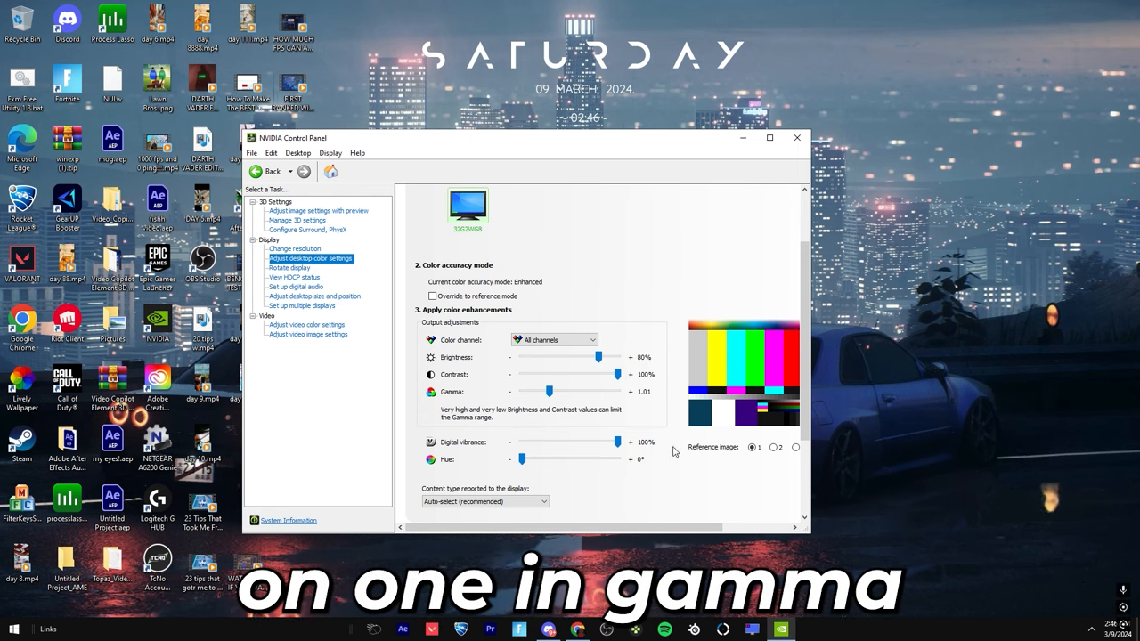
mouse_move(577, 482)
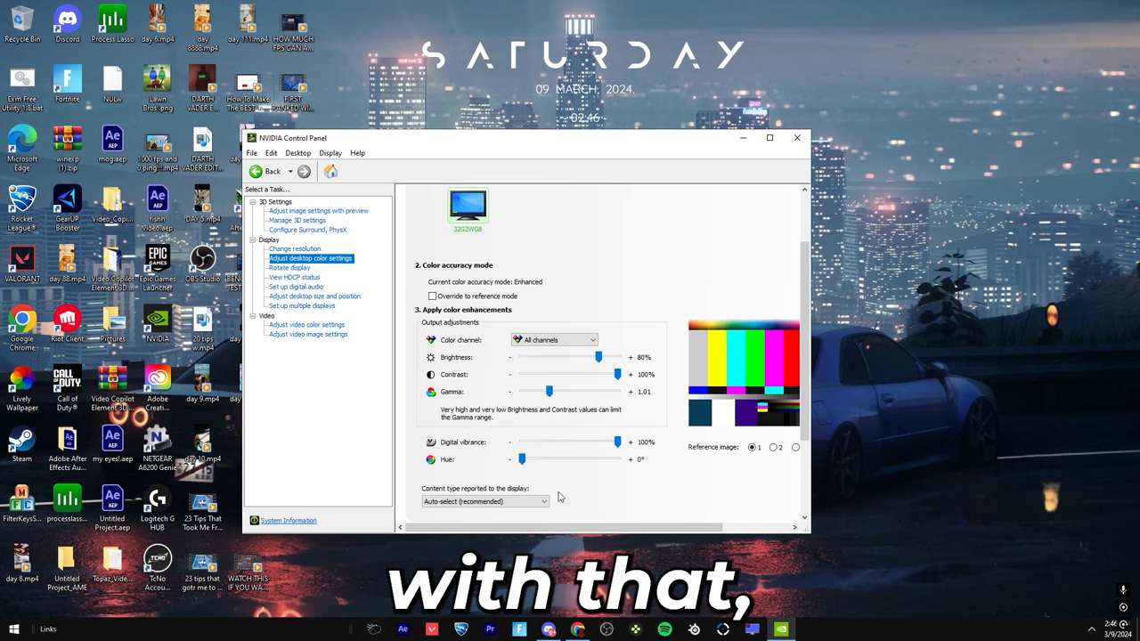
left_click(795, 137)
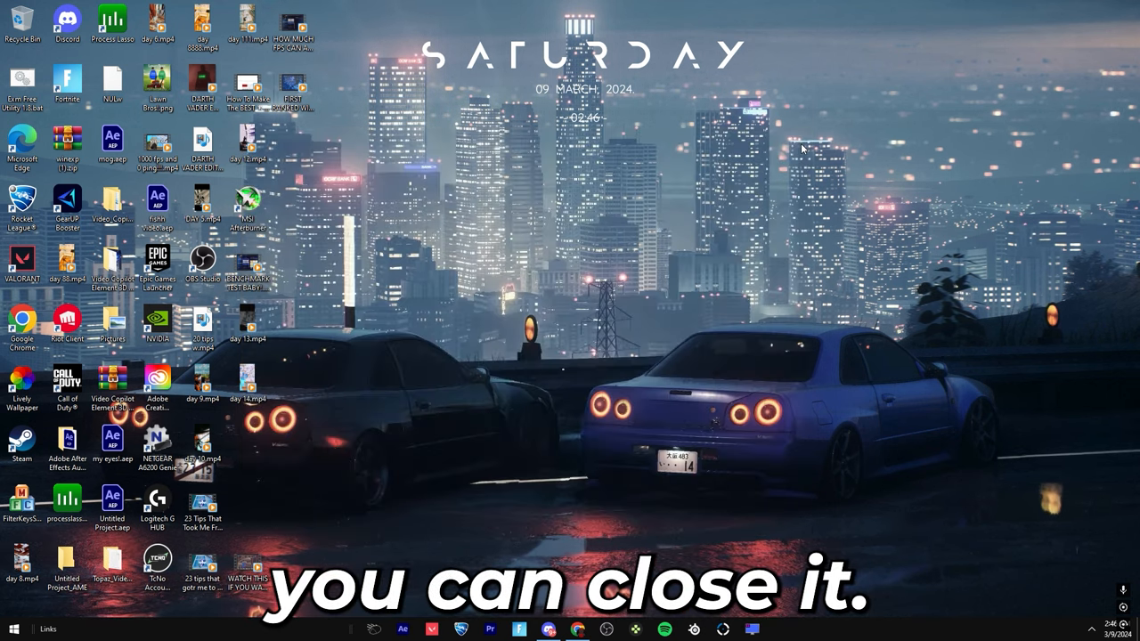
Delete everything in the Temp folder, skipping the 13 files still in use
left_click(9, 628)
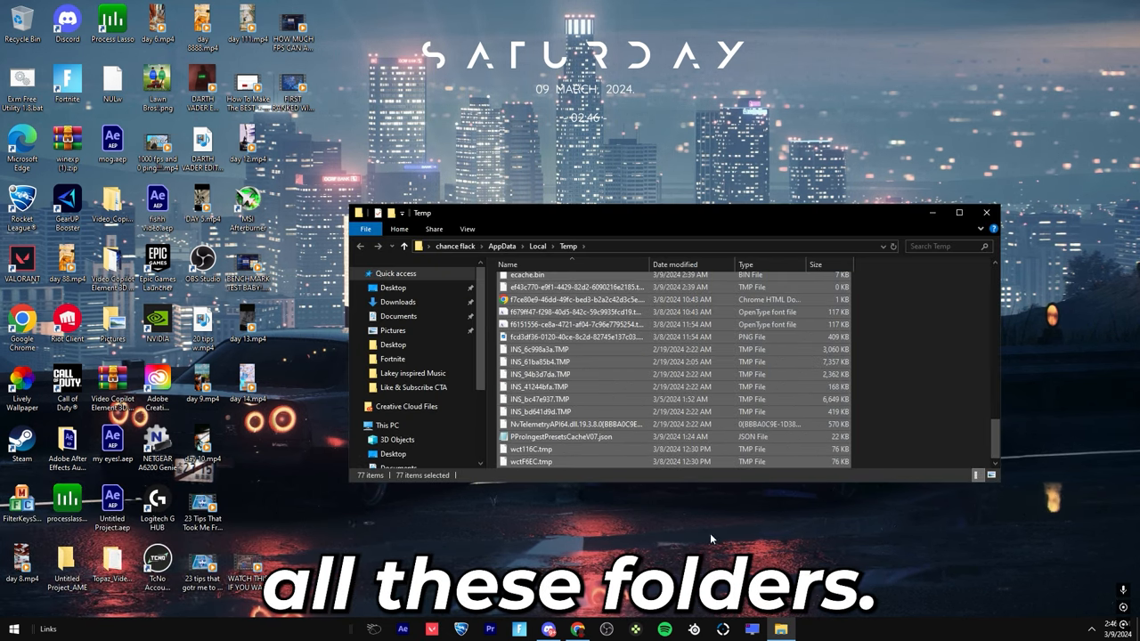
key("delete")
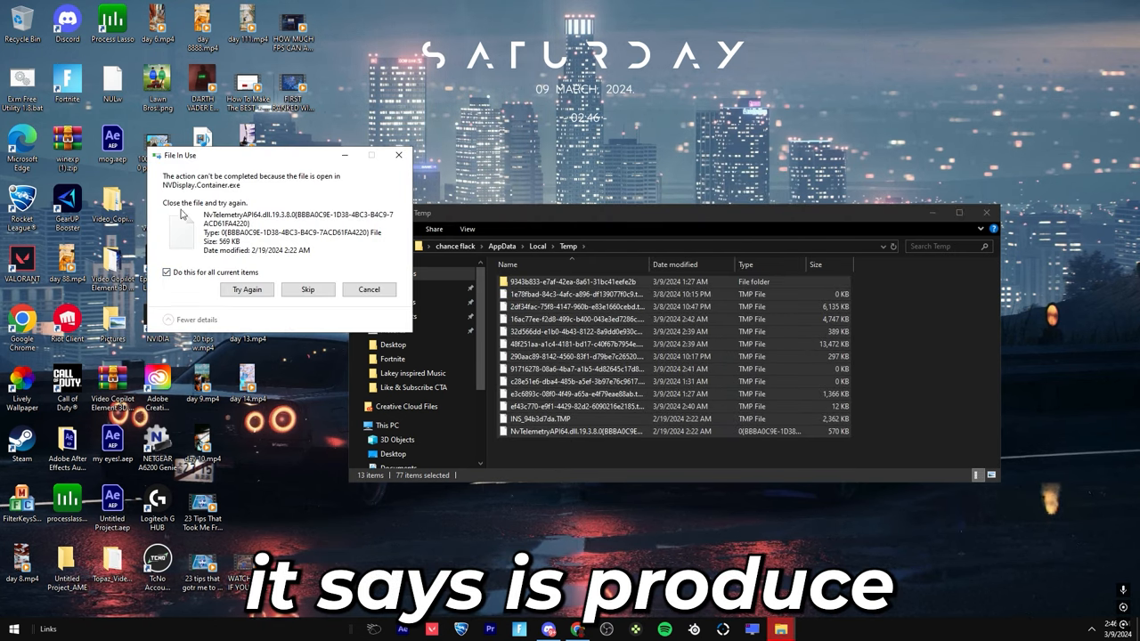
left_click(308, 289)
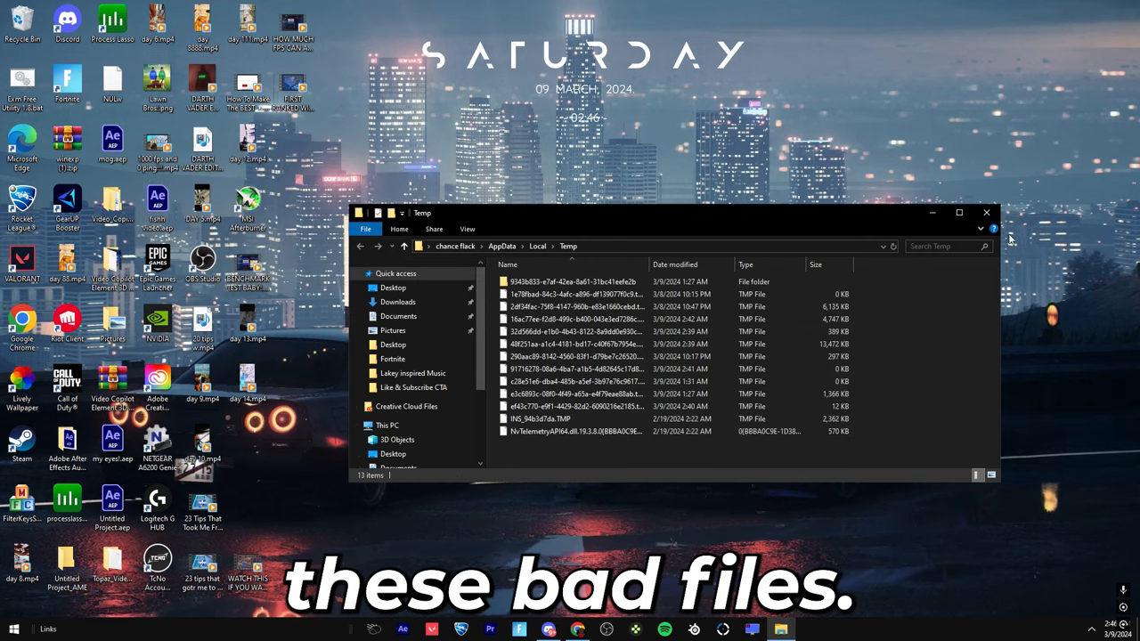
left_click(14, 629)
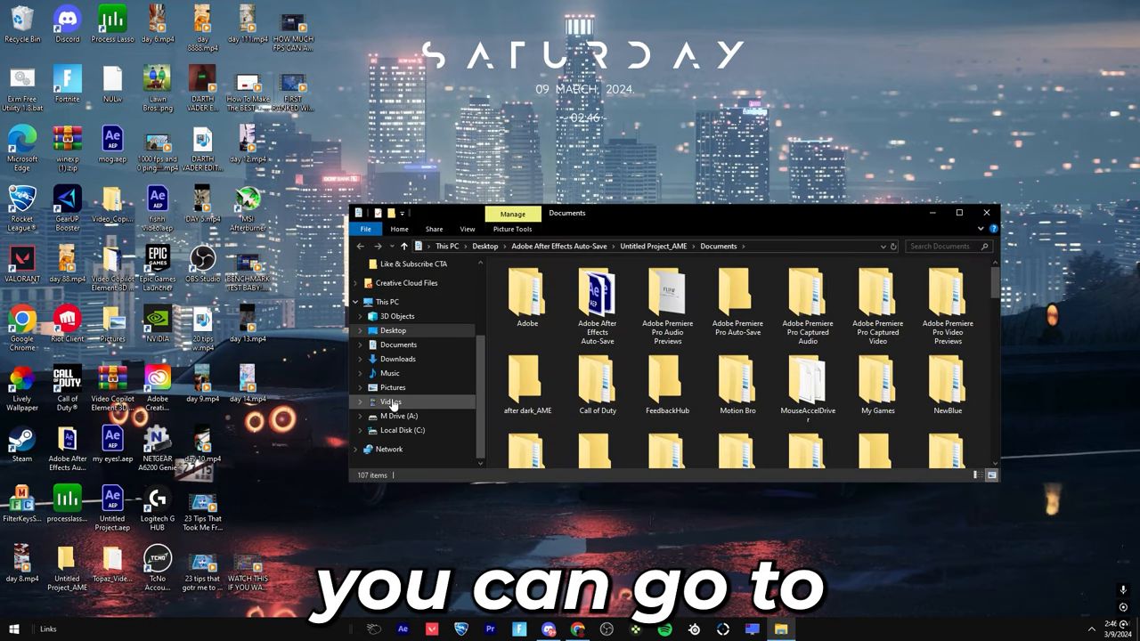
Delete all 27 Rocket League clips from Videos and close File Explorer
left_click(390, 402)
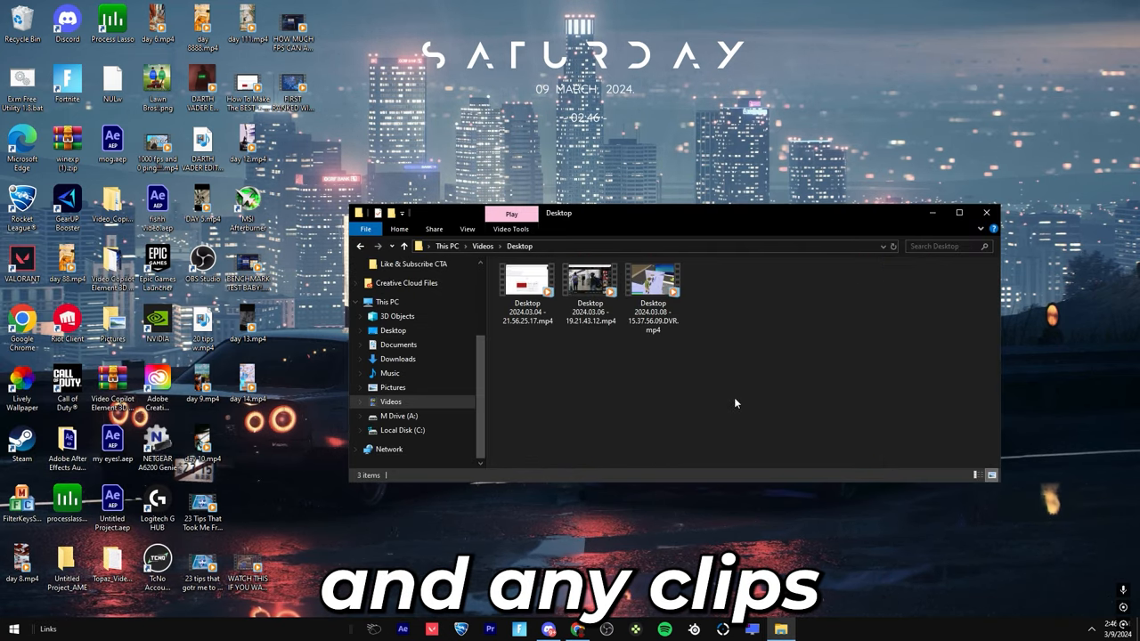
right_click(589, 293)
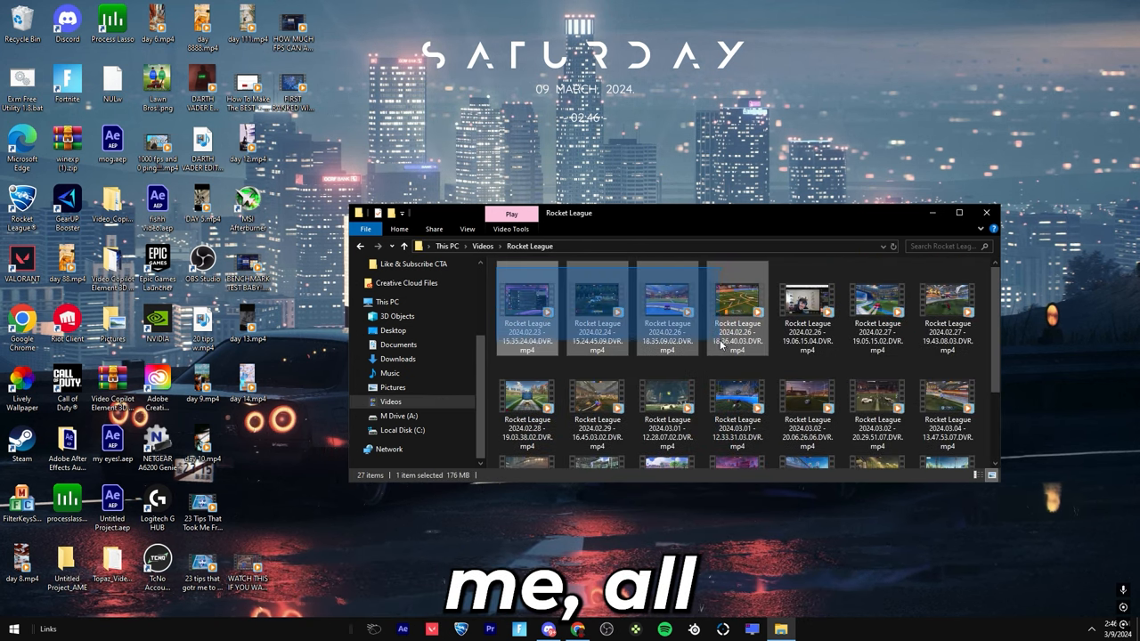
right_click(734, 307)
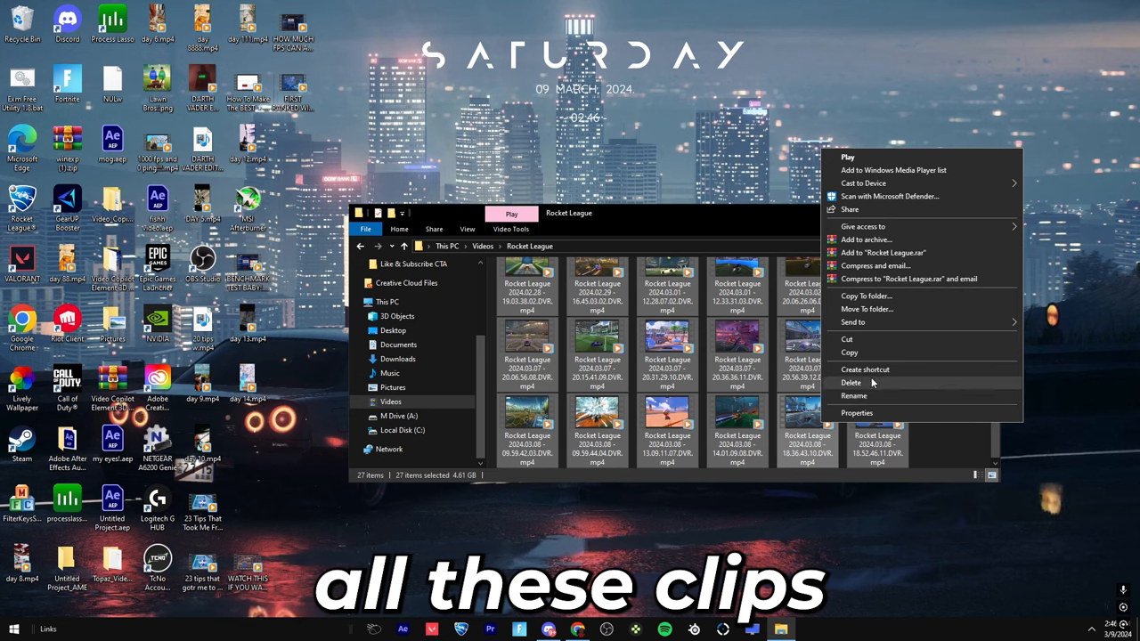
left_click(850, 382)
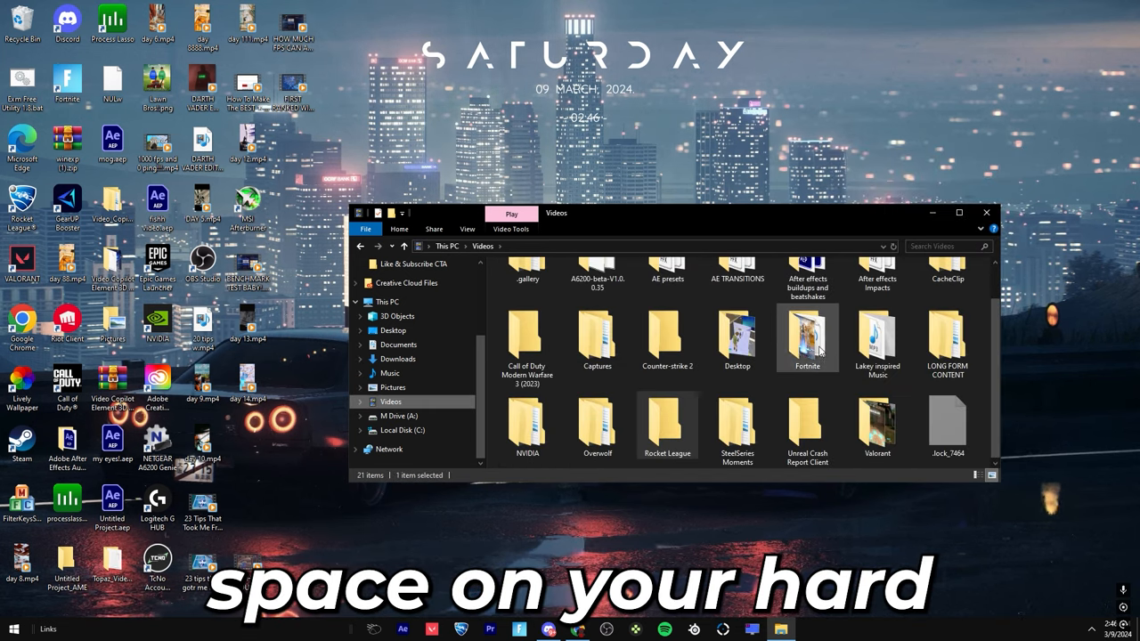
double_click(876, 427)
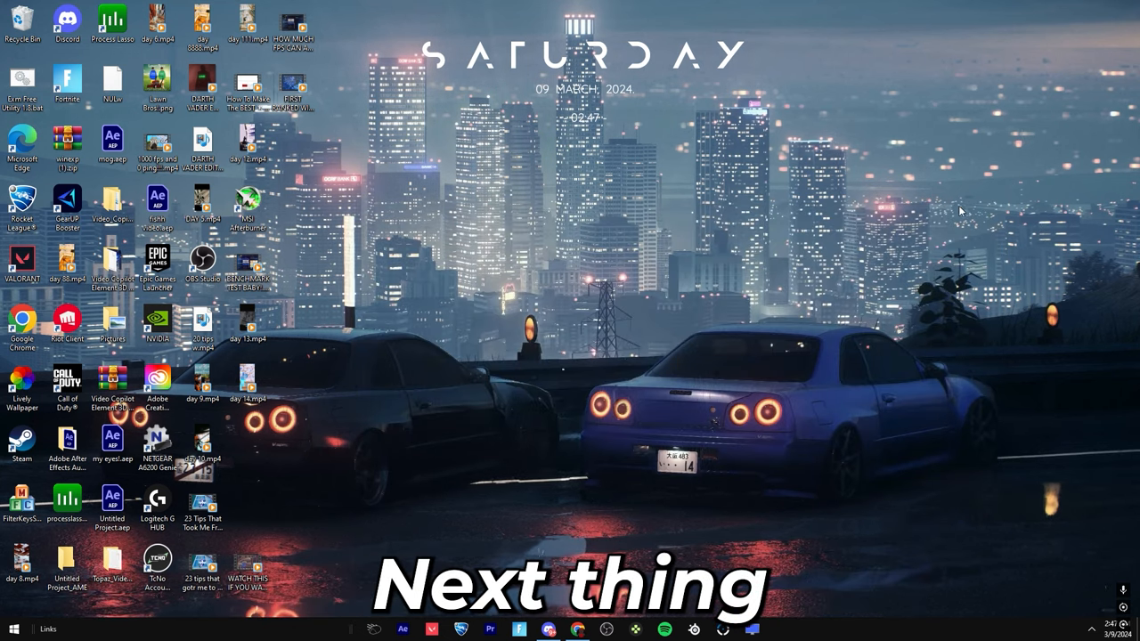
Empty the 114-item Recycle Bin and close its window
double_click(22, 23)
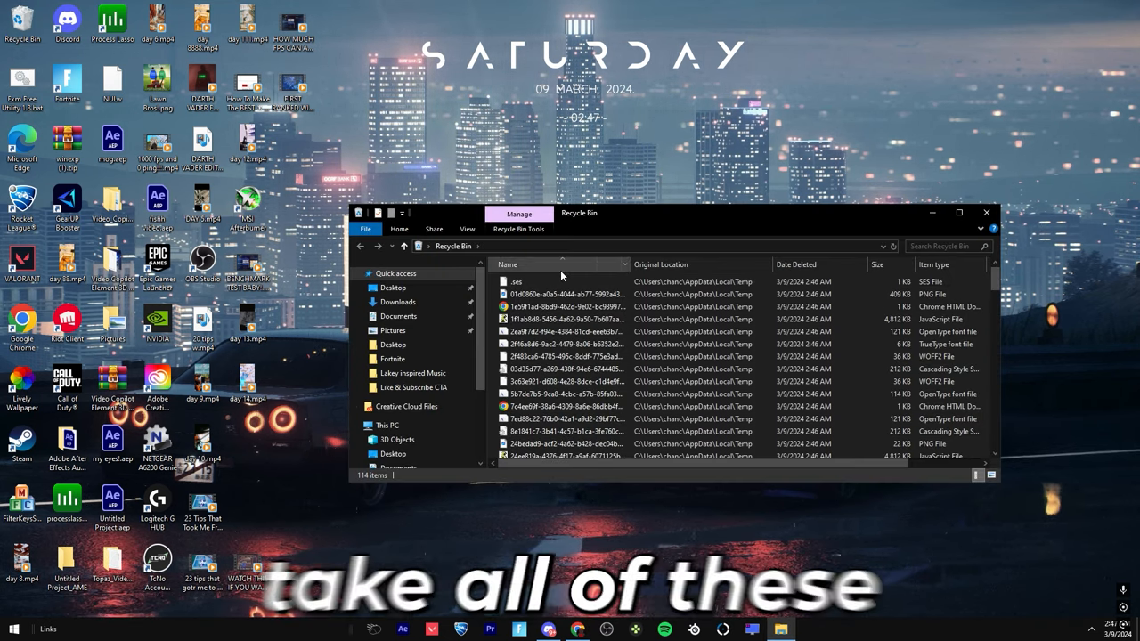
right_click(561, 409)
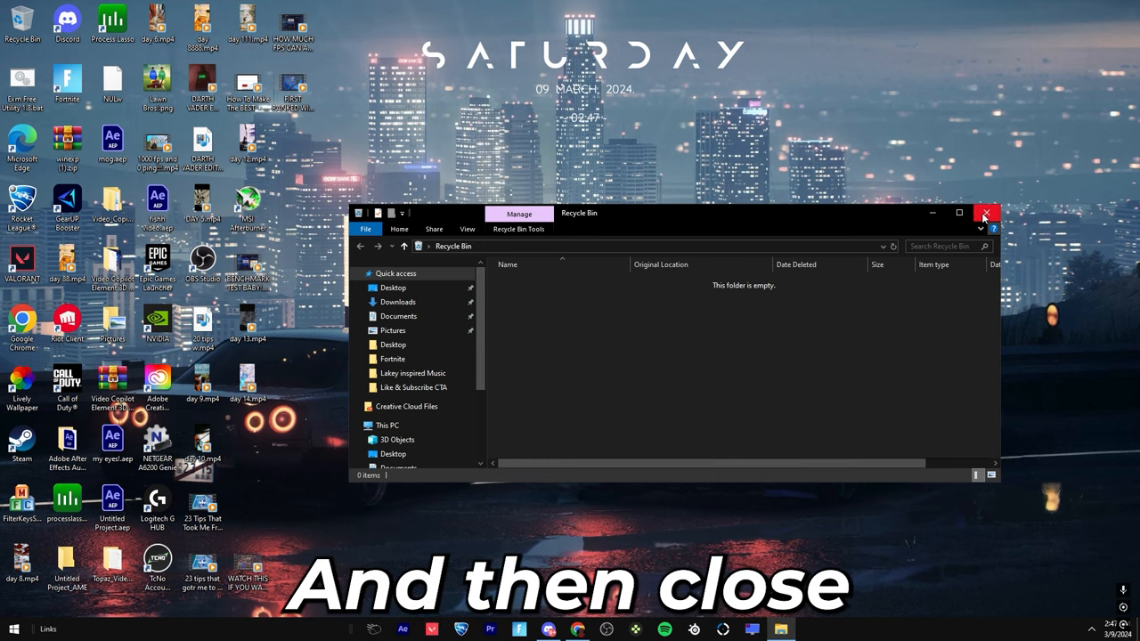
left_click(985, 213)
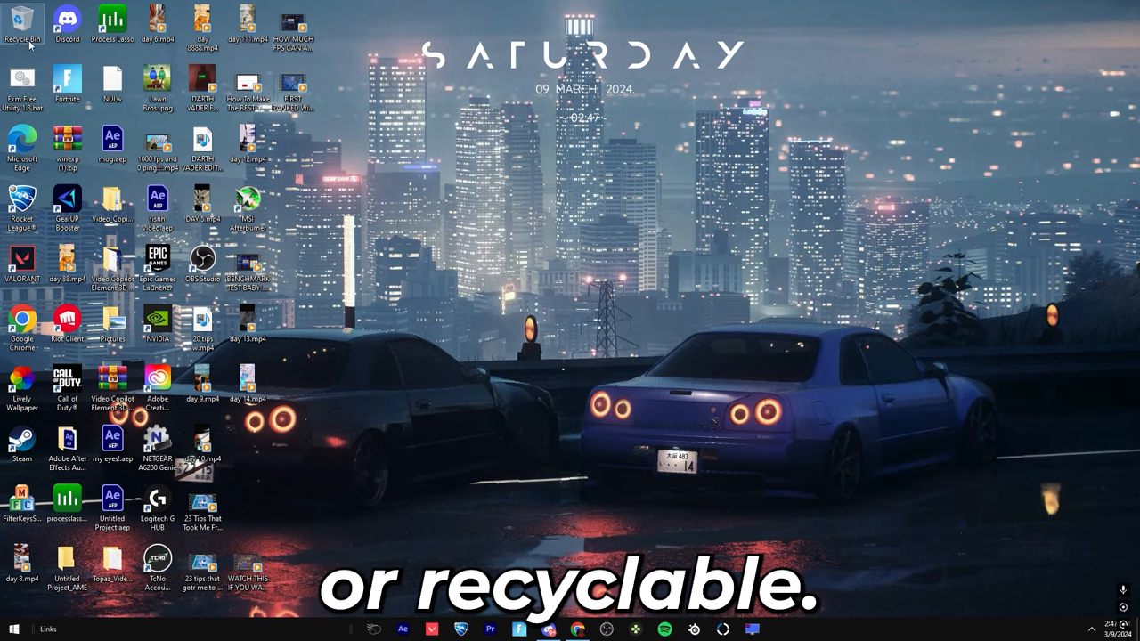
Go from Windows Settings through Gaming to the Graphics settings page
left_click(780, 629)
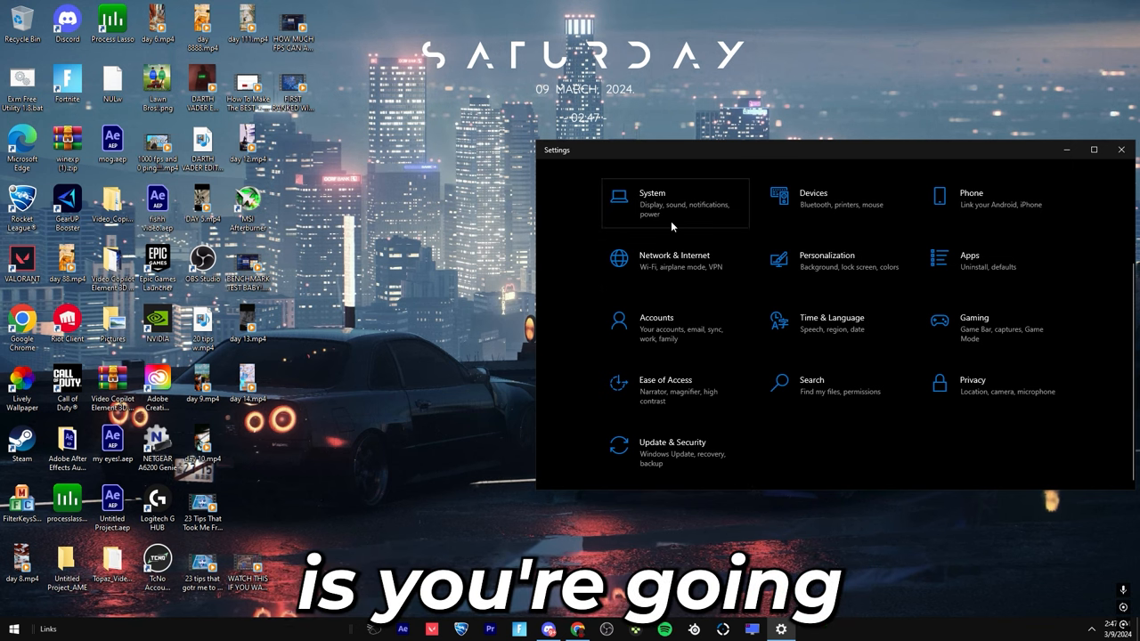
mouse_move(995, 328)
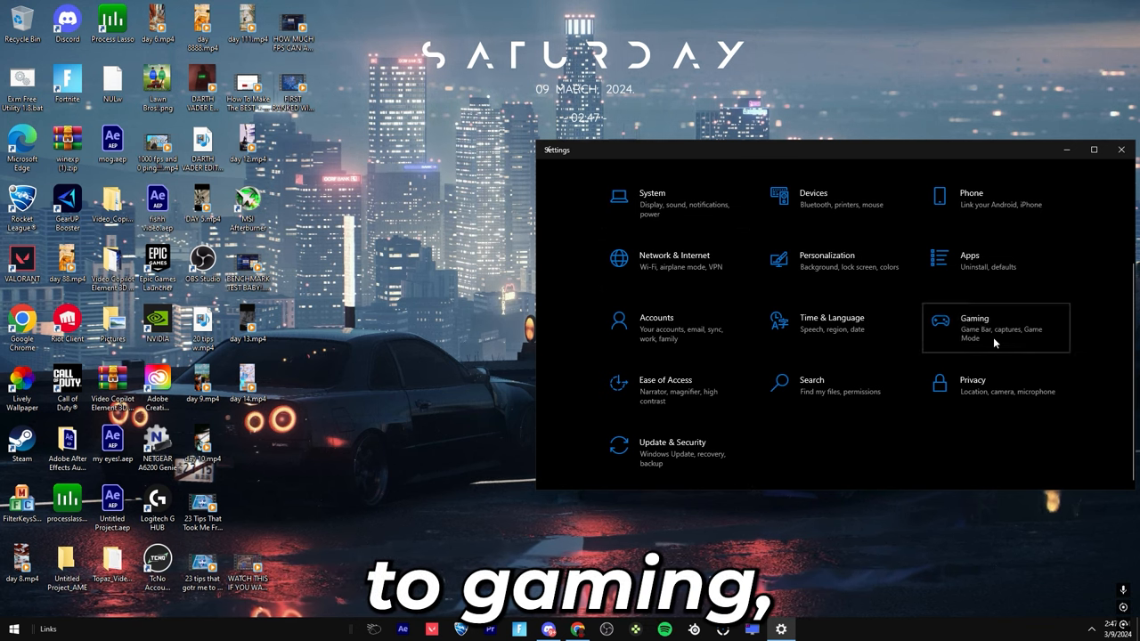
left_click(973, 327)
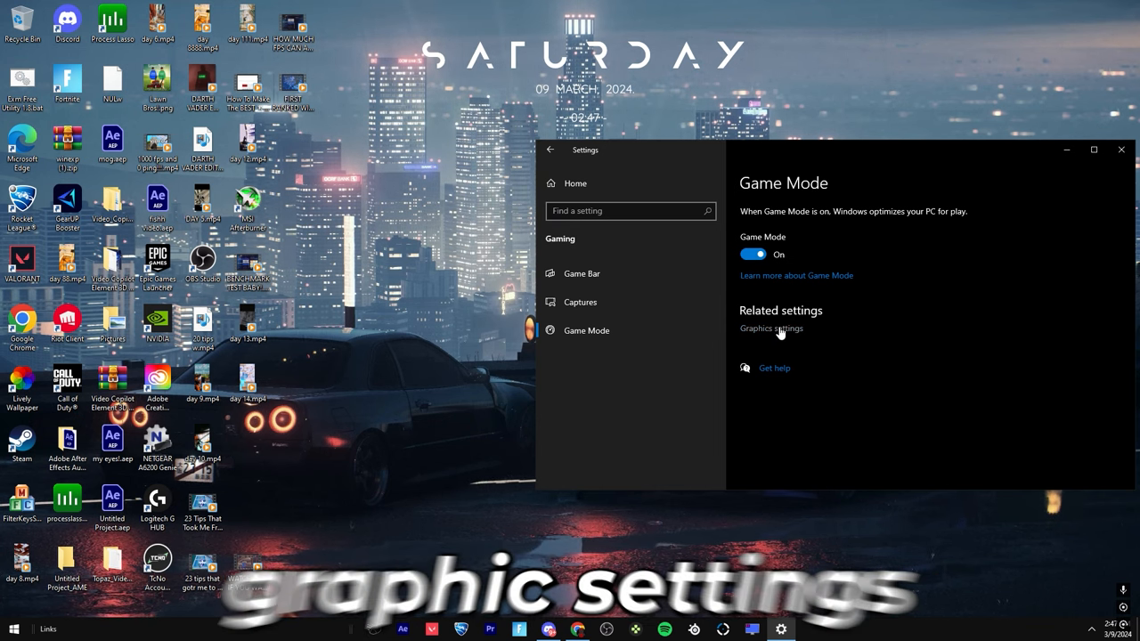
left_click(771, 328)
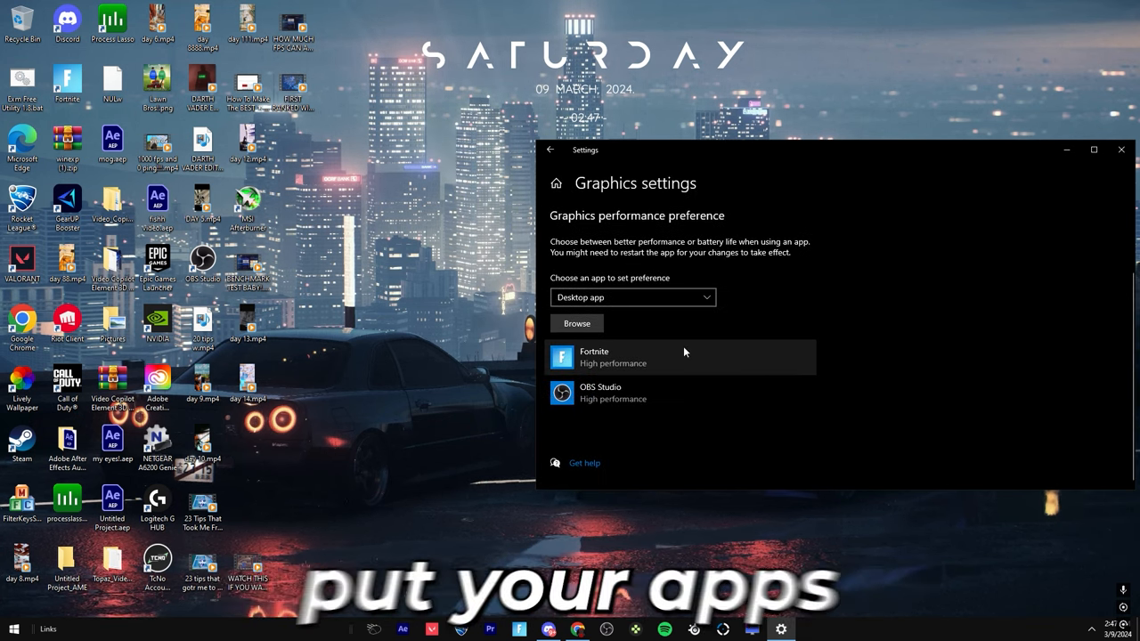
mouse_move(657, 360)
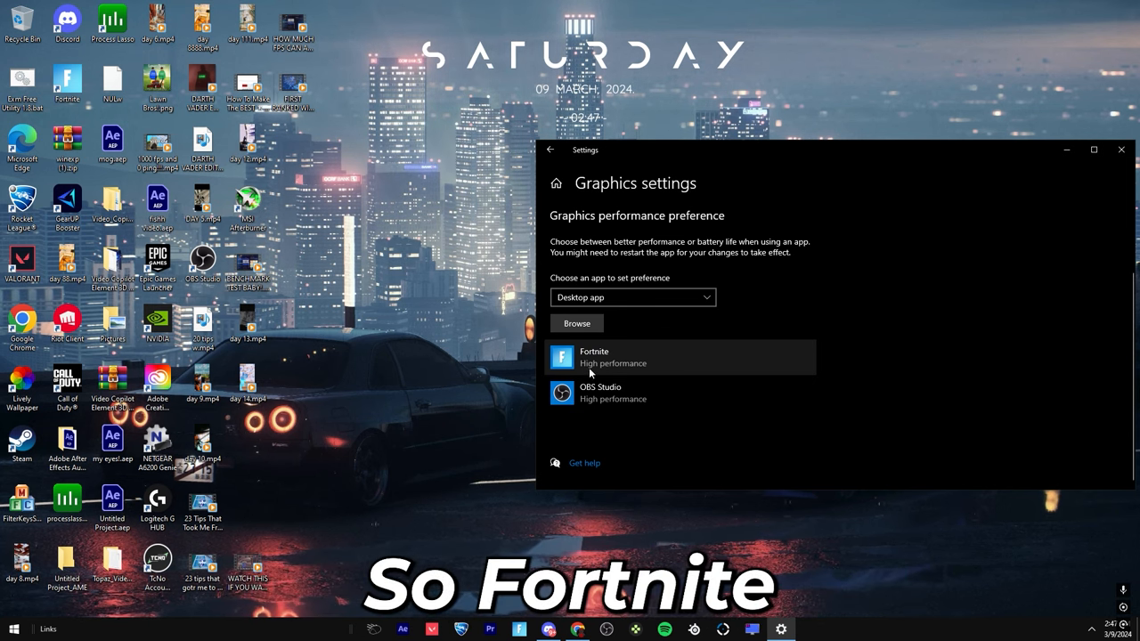
mouse_move(606, 407)
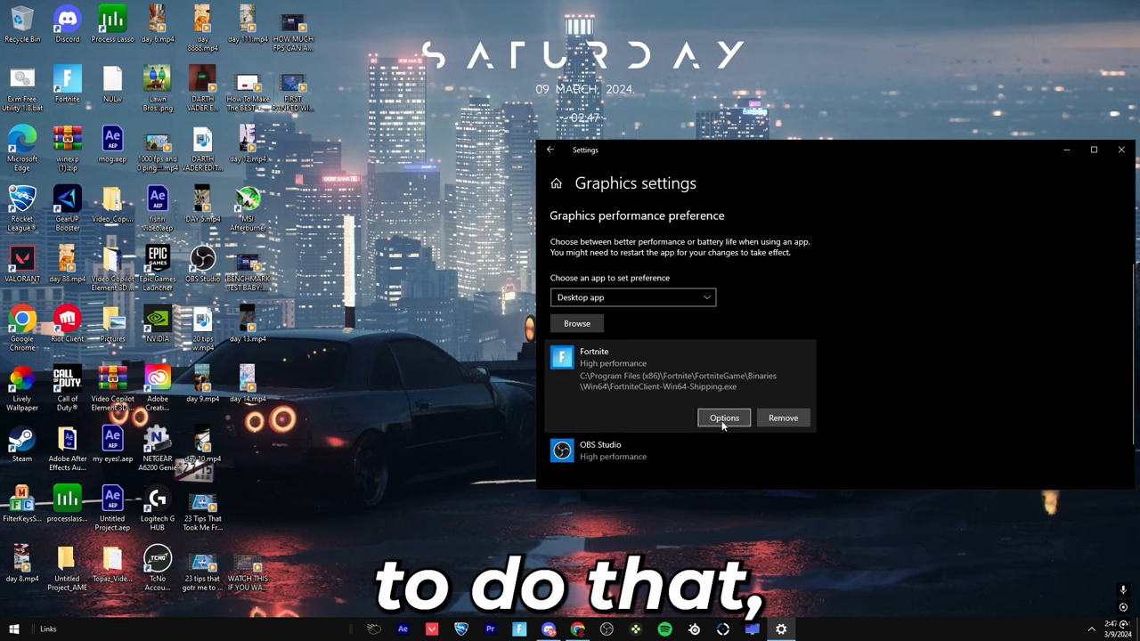
Add FortniteClient-Win64-Shipping.exe to graphics preferences, then cancel a second browse without adding anything
left_click(723, 417)
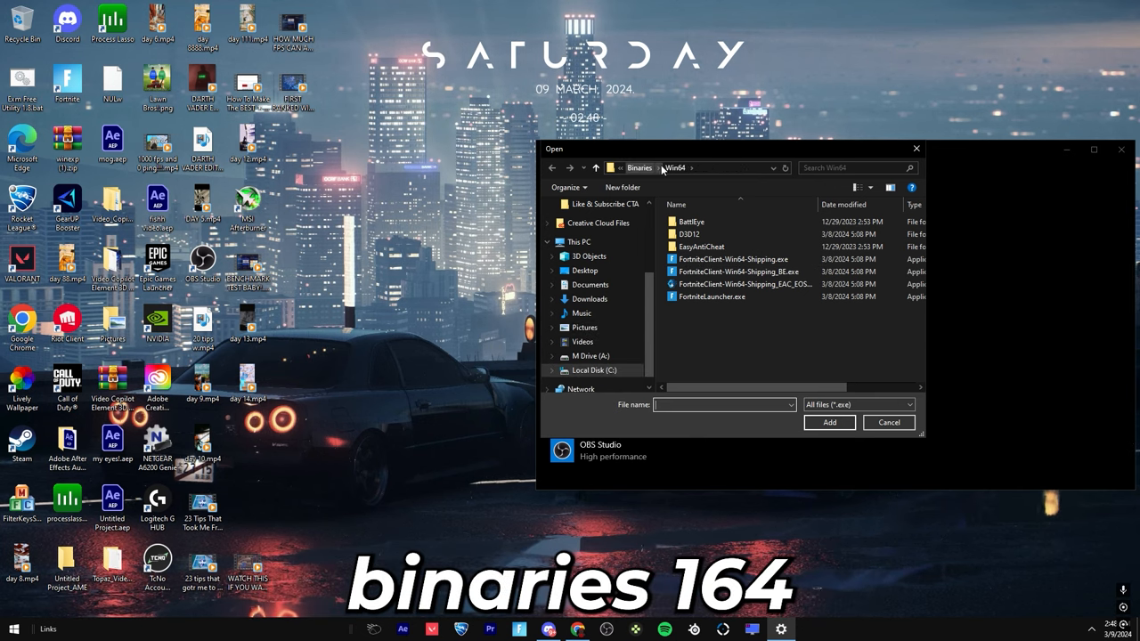
left_click(733, 259)
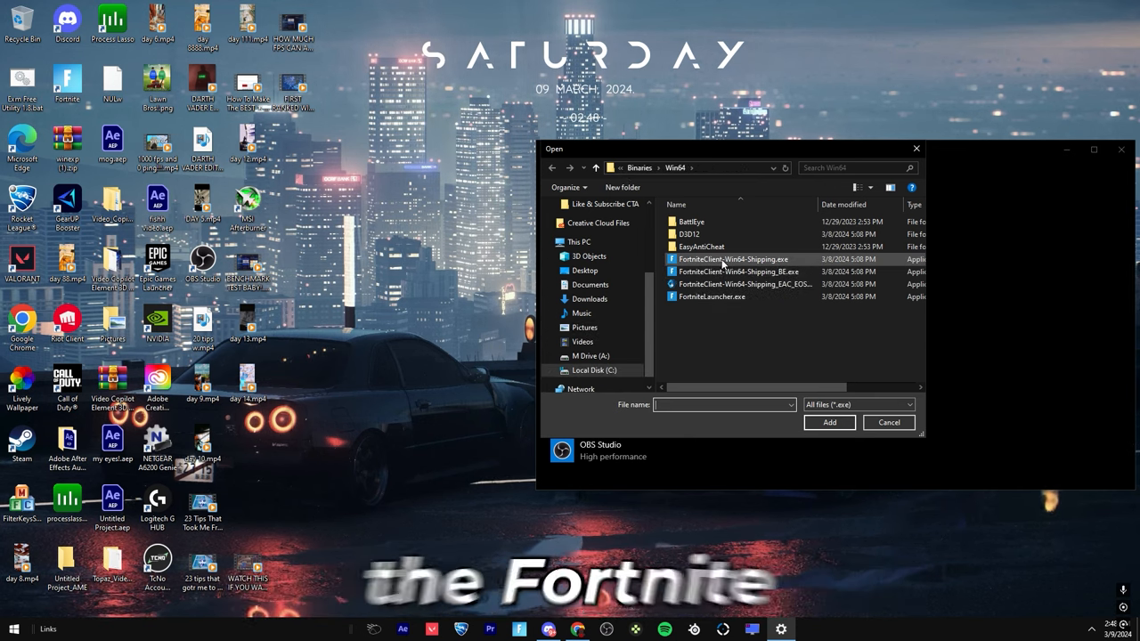
mouse_move(732, 259)
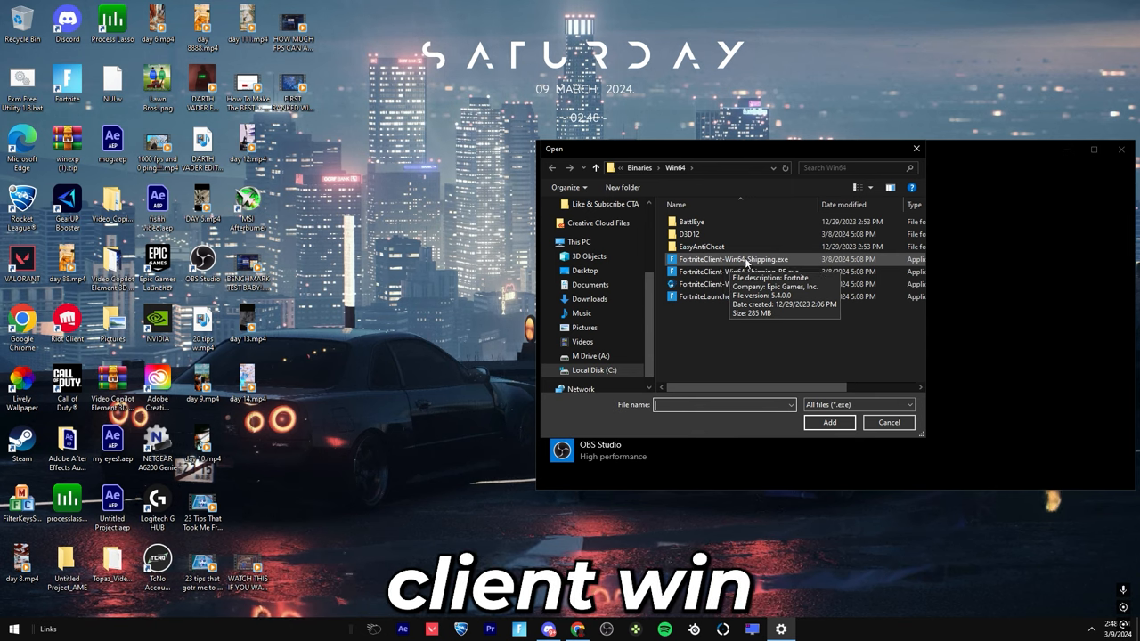
left_click(828, 422)
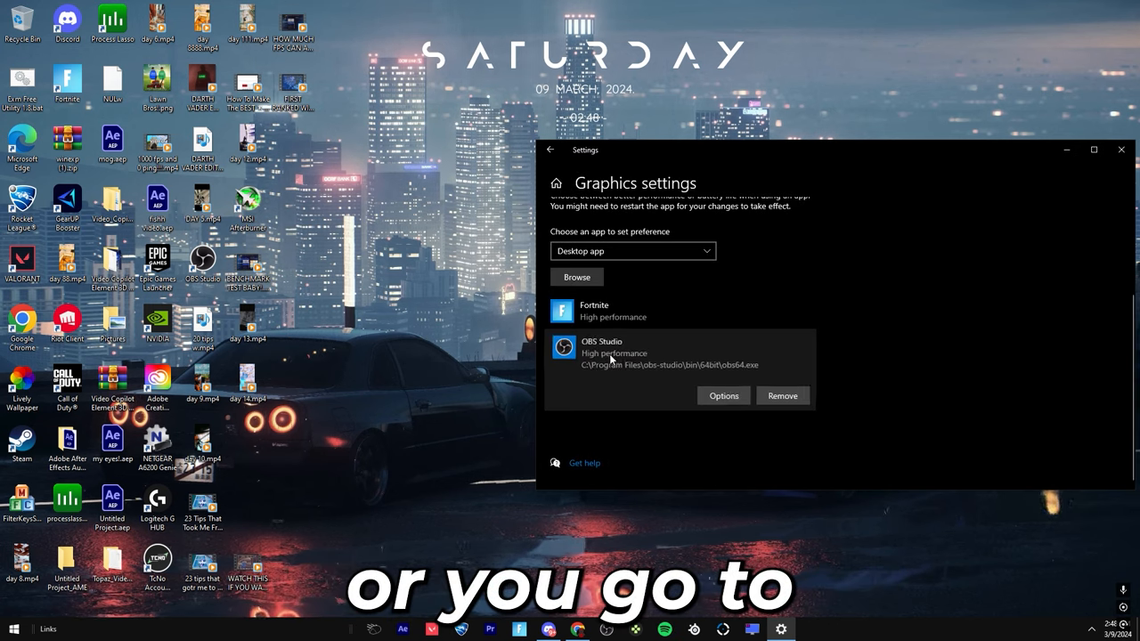
left_click(576, 277)
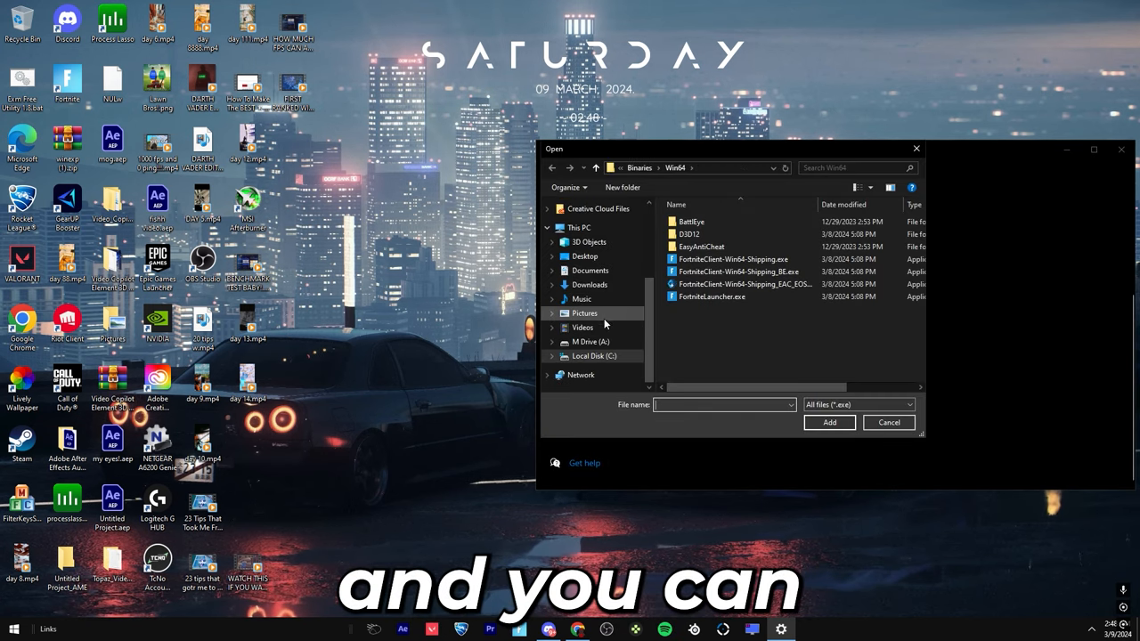
left_click(588, 342)
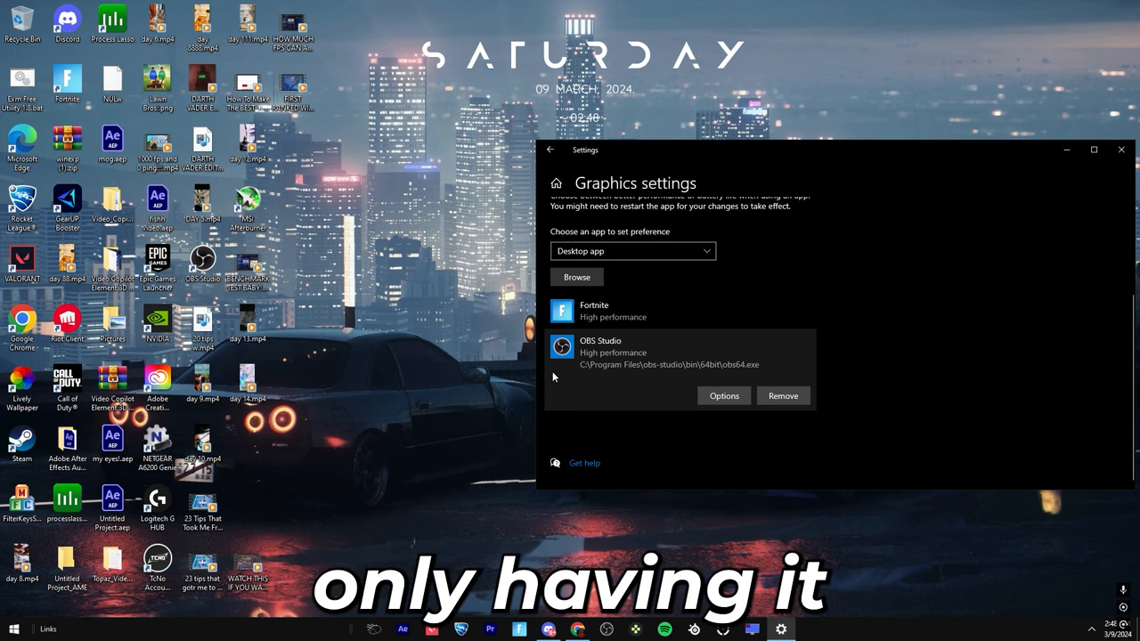
mouse_move(674, 326)
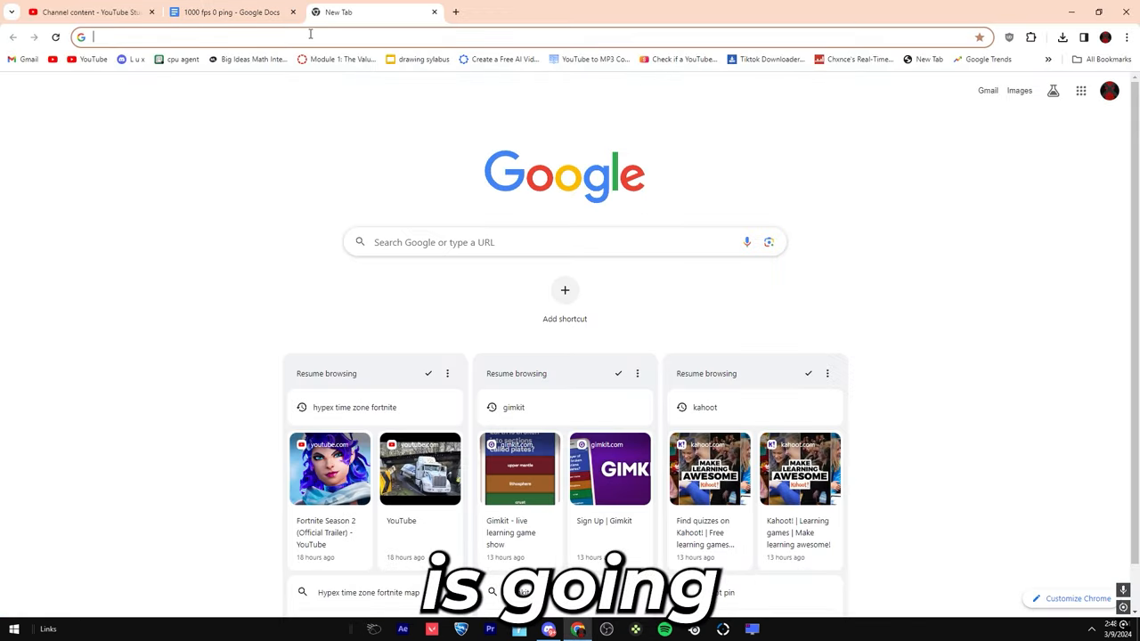
Search for 'process lasso' in a new Chrome tab
type("process lasso")
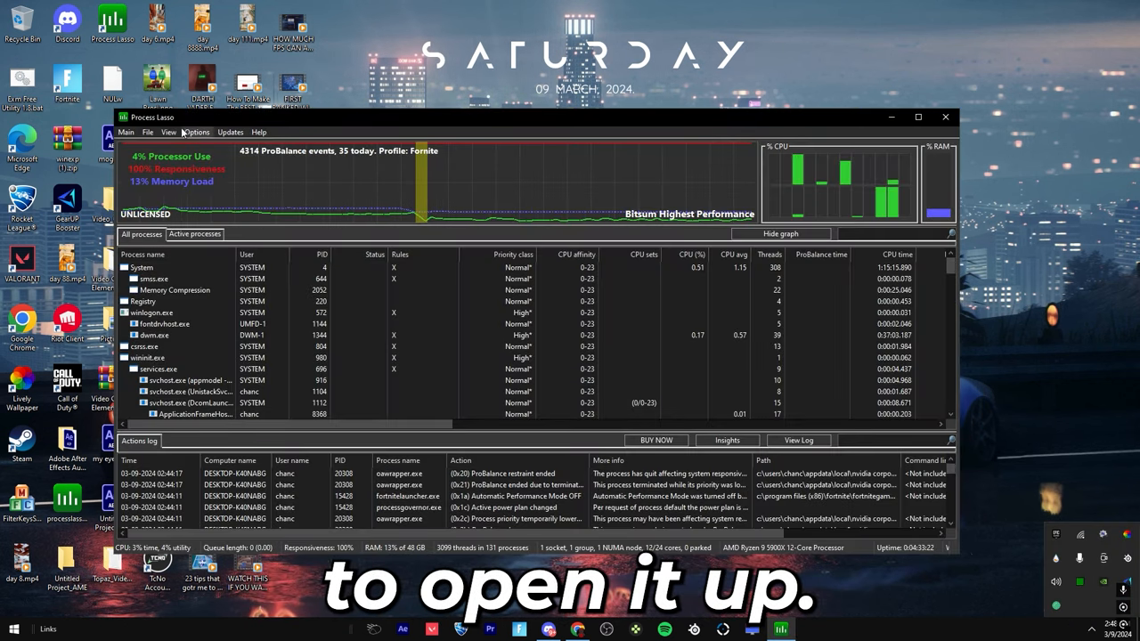
Create the FORTNITE1 config profile and dismiss the profile subdirectory error
left_click(148, 132)
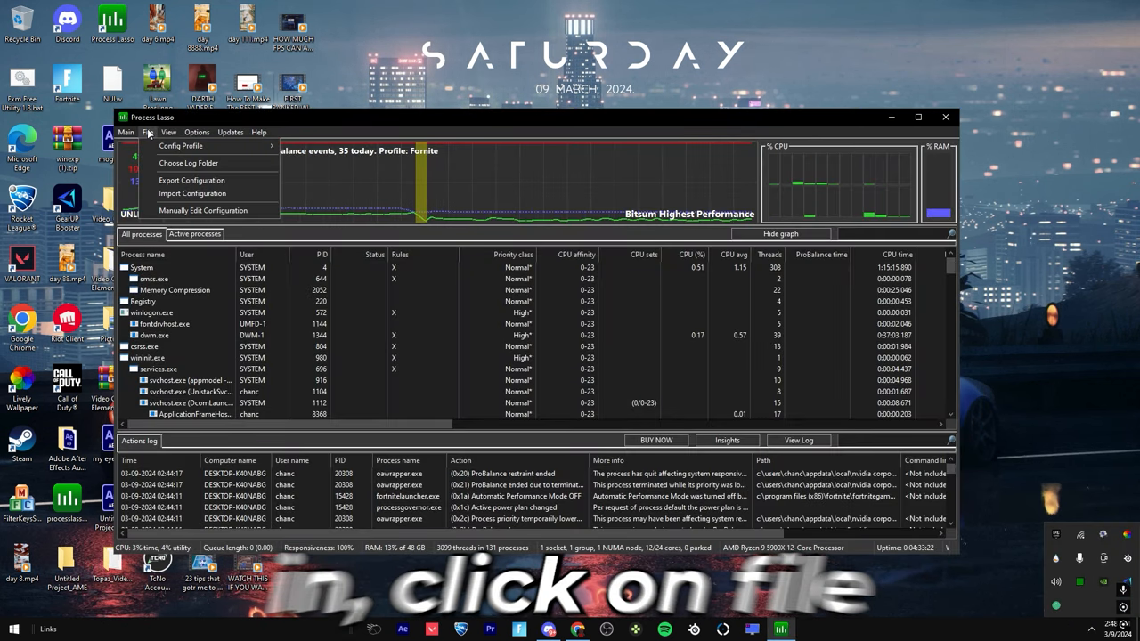
left_click(180, 145)
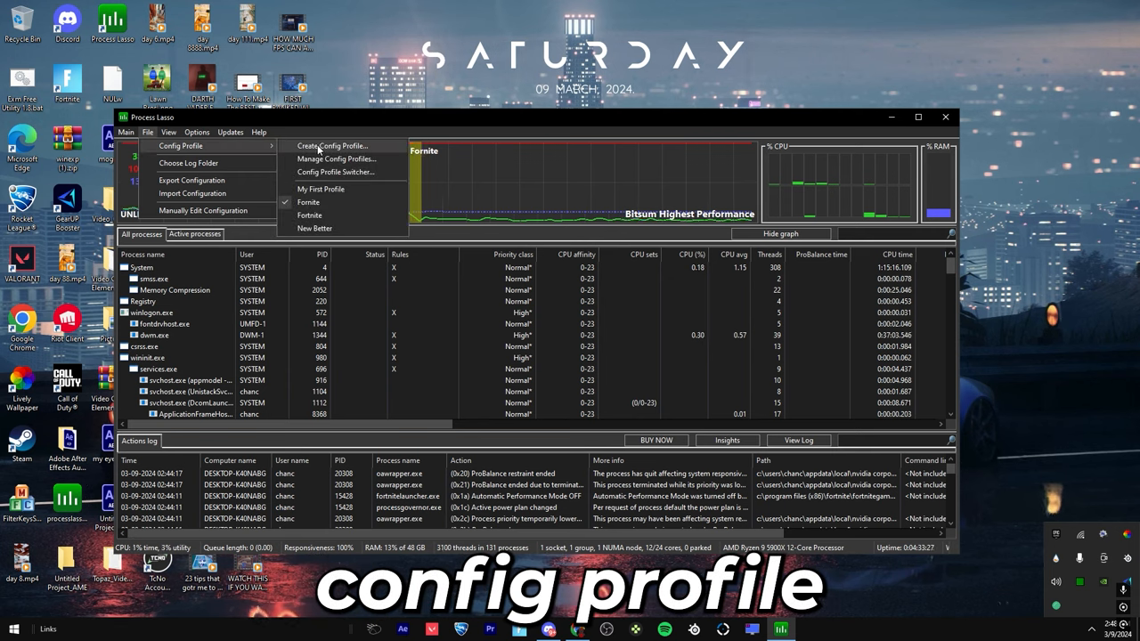
left_click(332, 145)
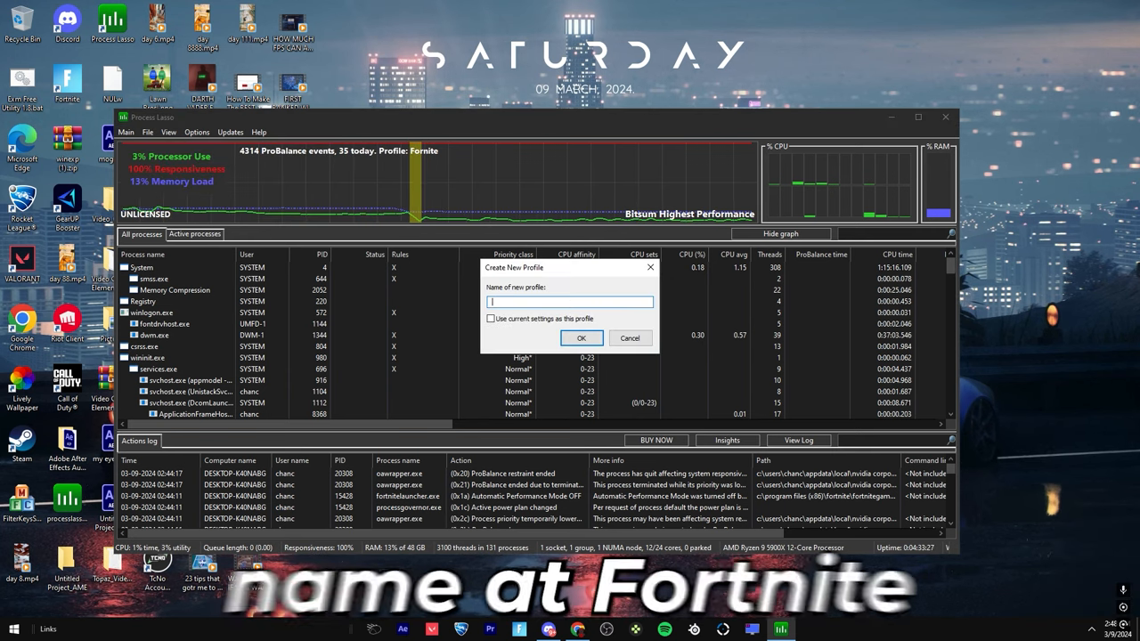
left_click(581, 337)
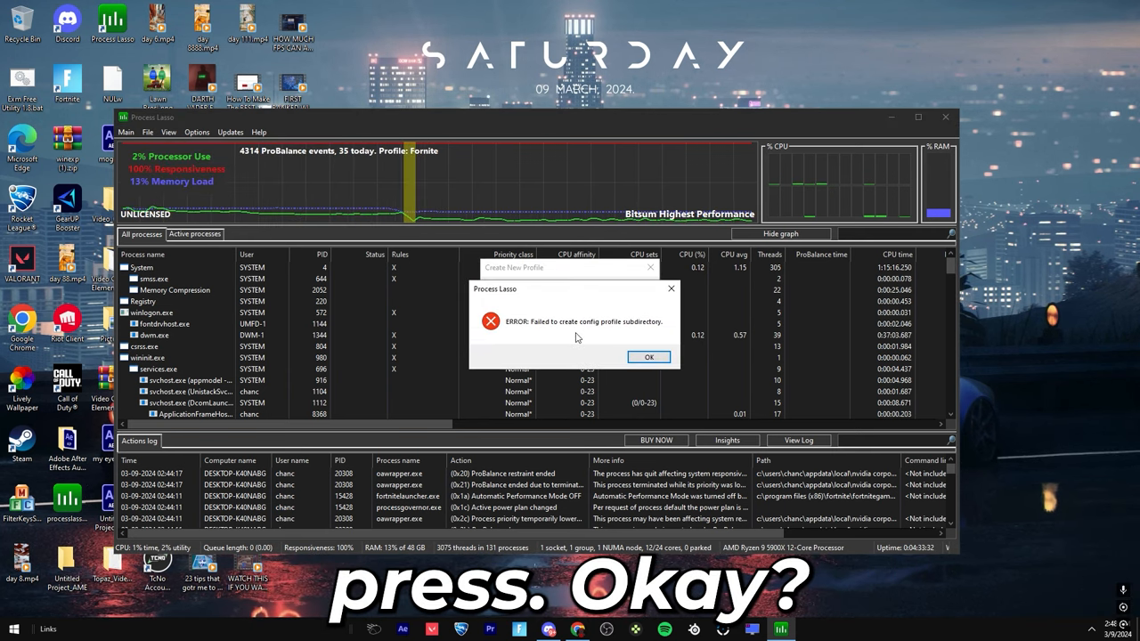
left_click(648, 356)
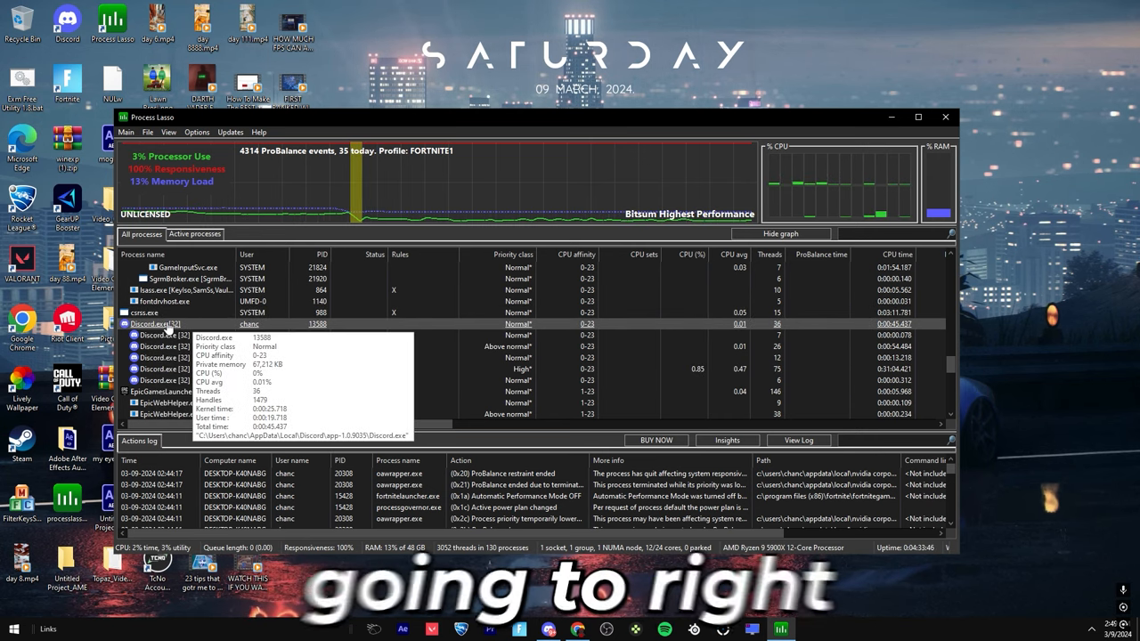
Set Discord.exe to High priority and always exclude CPU 0 from its affinity
right_click(156, 323)
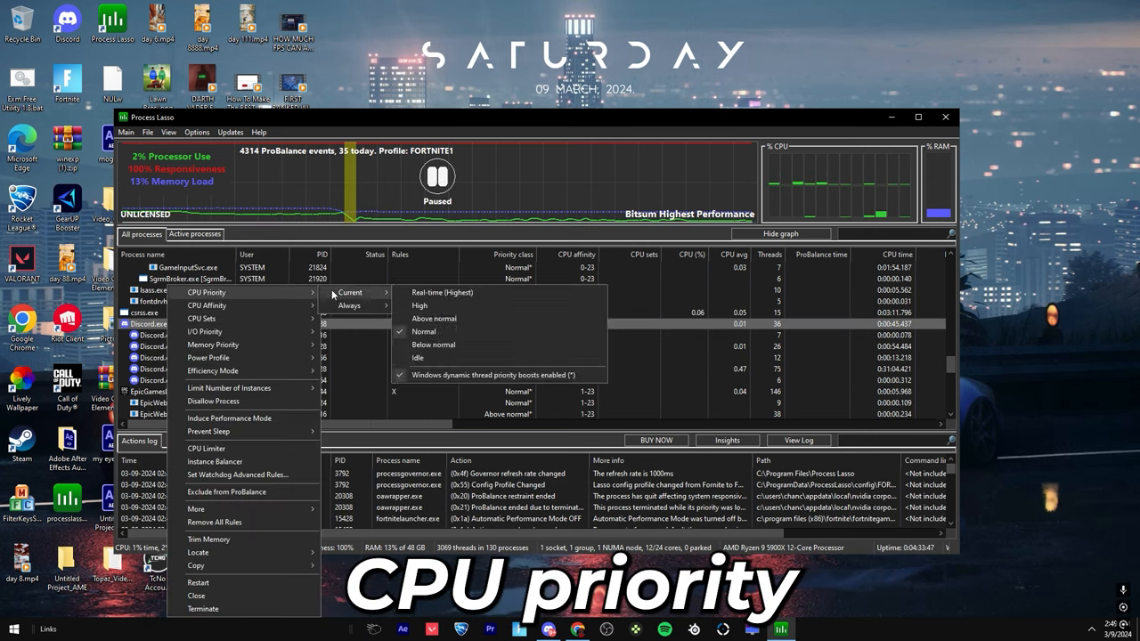
left_click(418, 304)
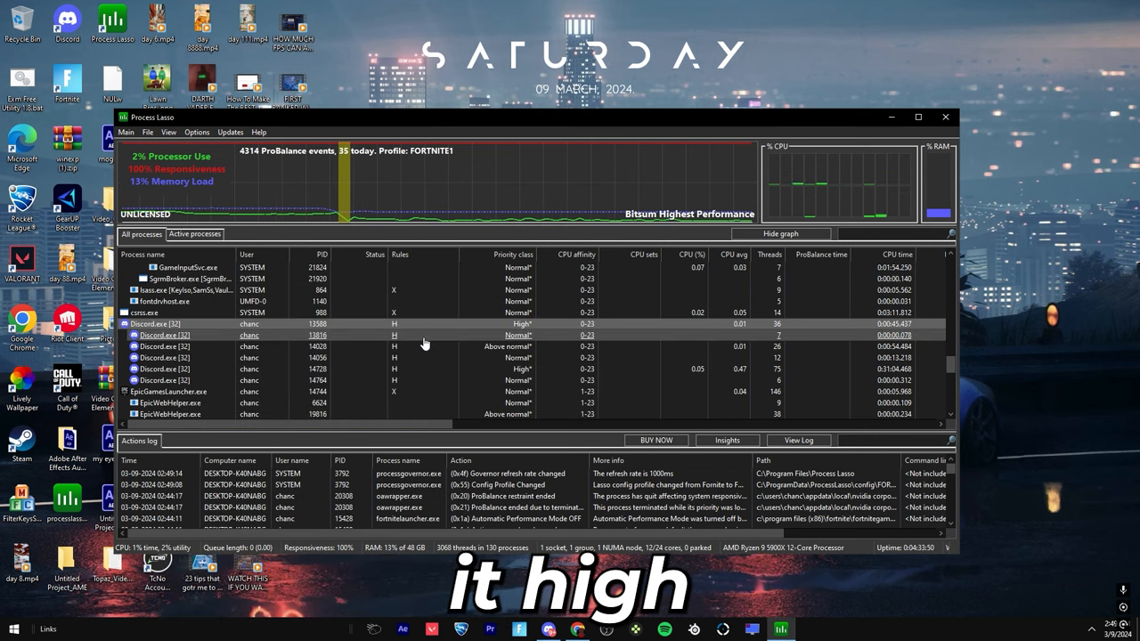
right_click(160, 334)
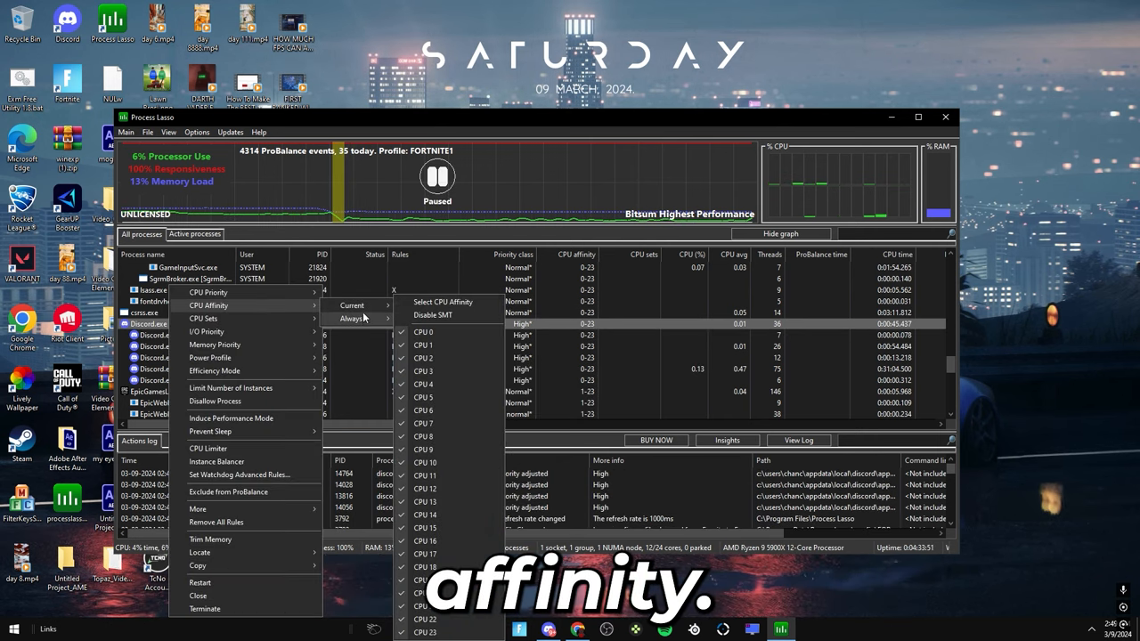
left_click(442, 302)
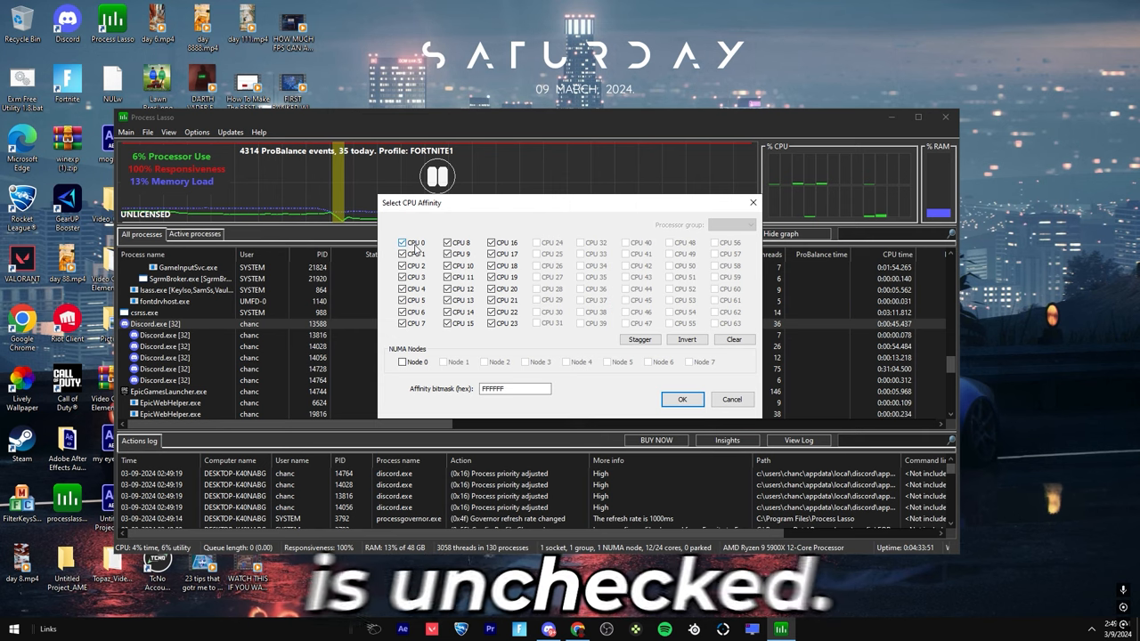
left_click(681, 398)
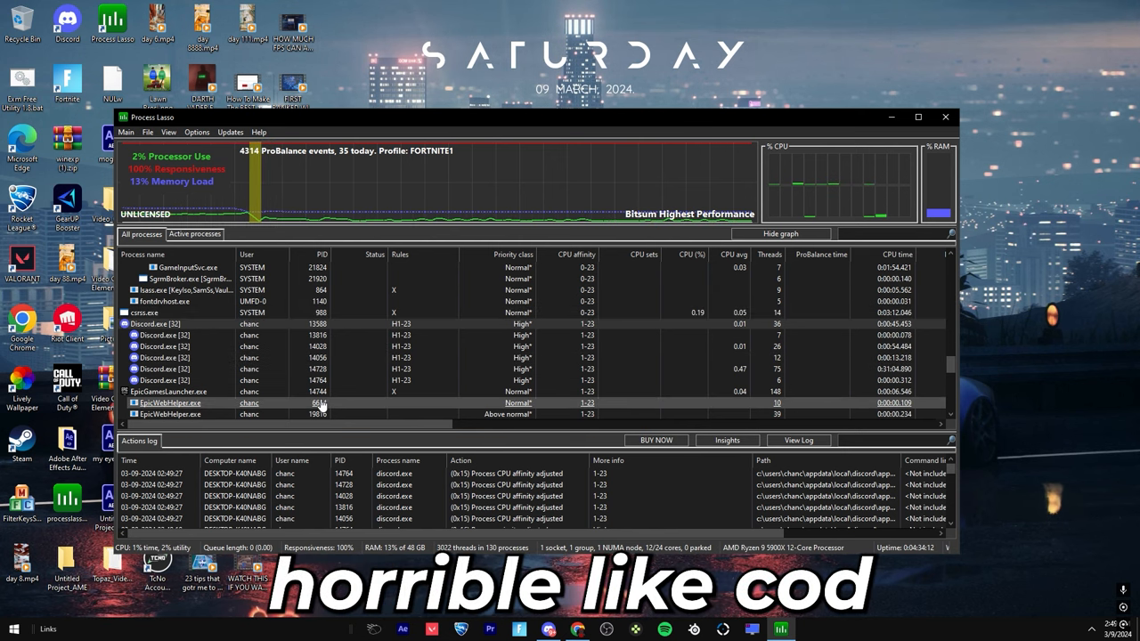
mouse_move(249, 357)
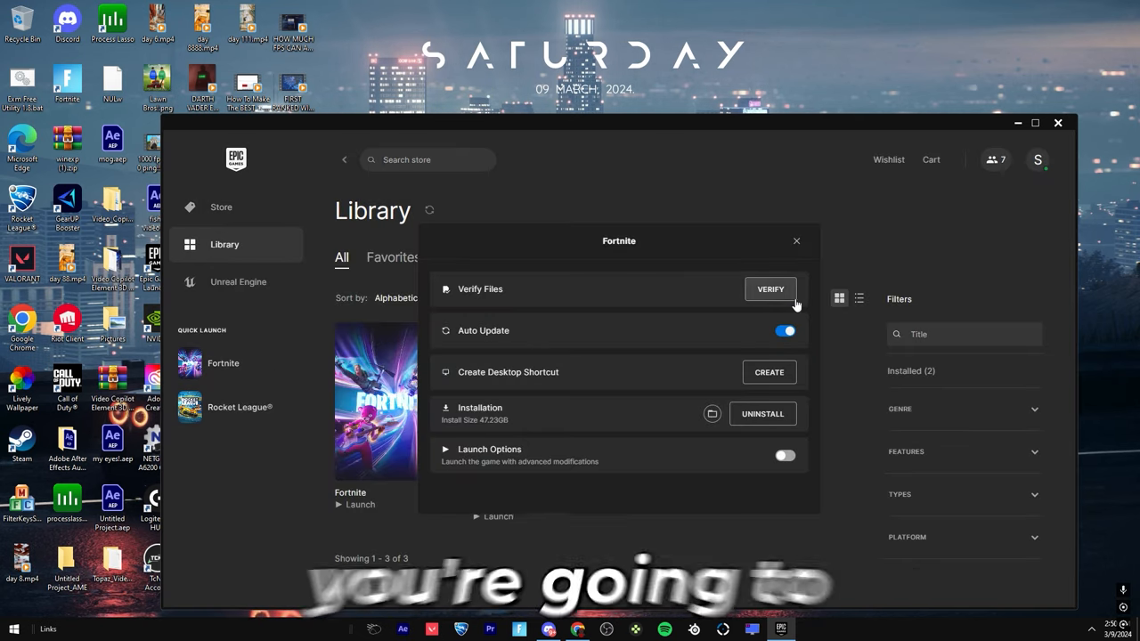
Verify Fortnite's game files and bring up its Installation Options
left_click(769, 288)
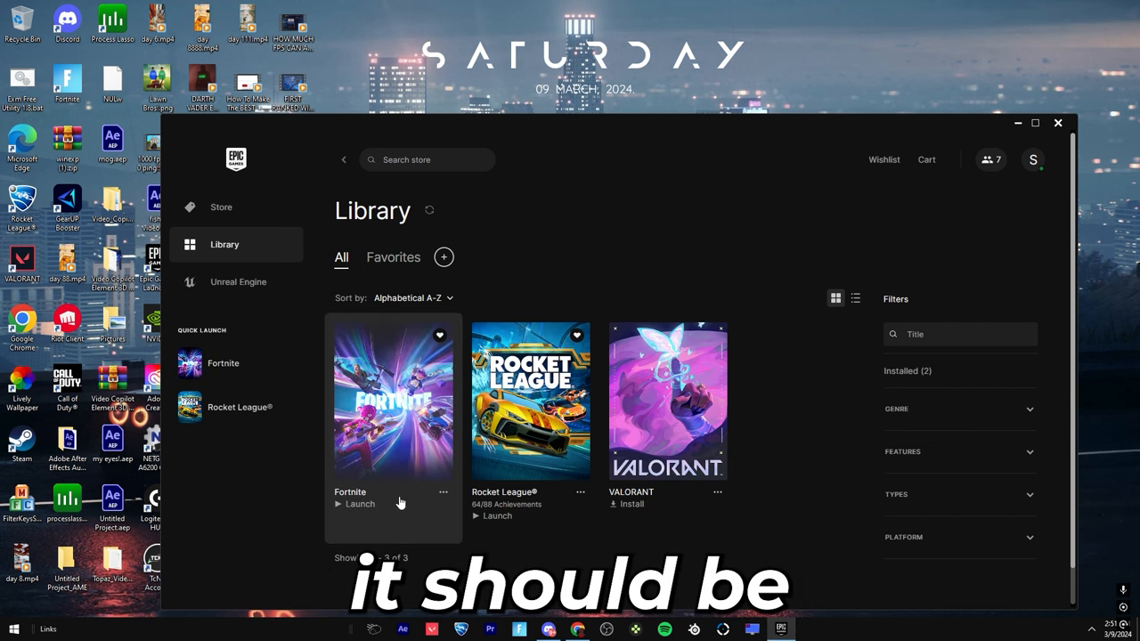
mouse_move(300, 460)
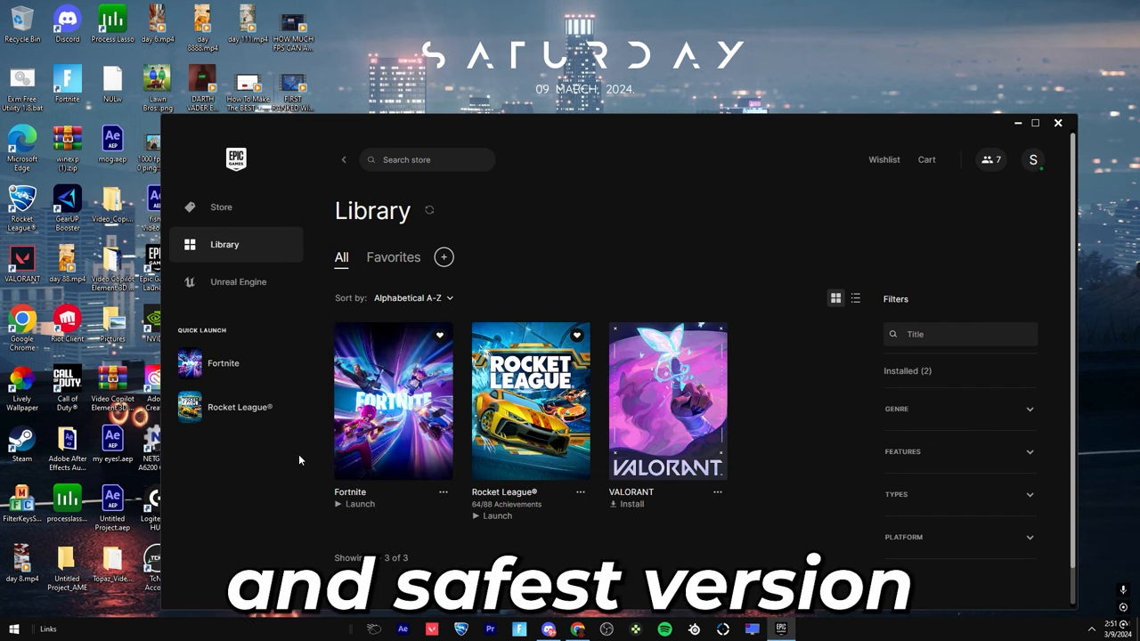
left_click(444, 491)
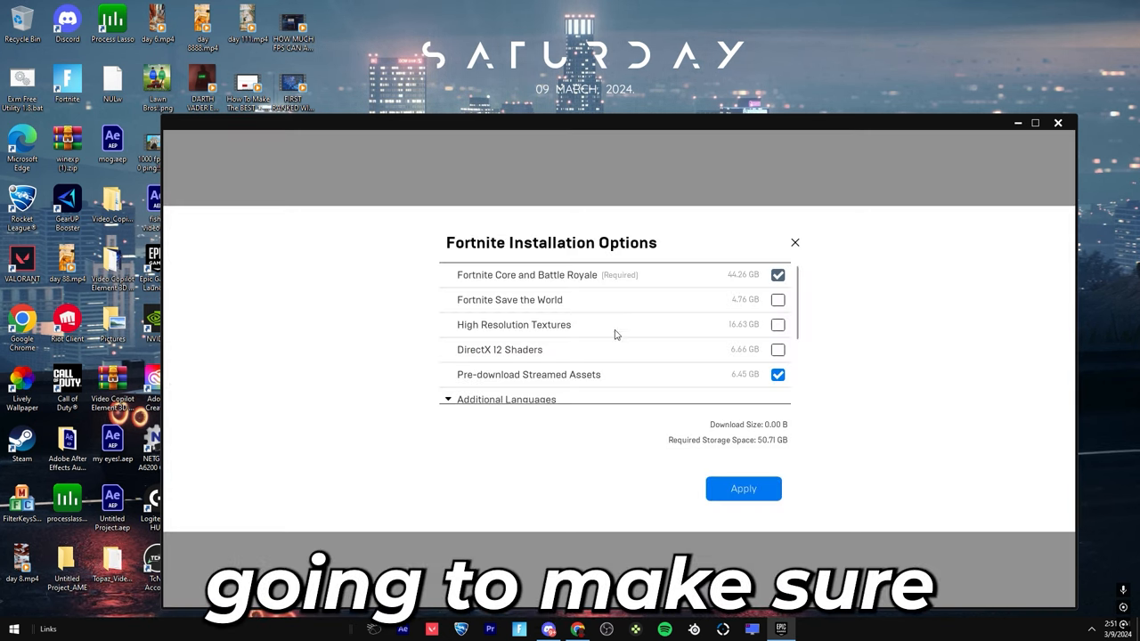
mouse_move(539, 282)
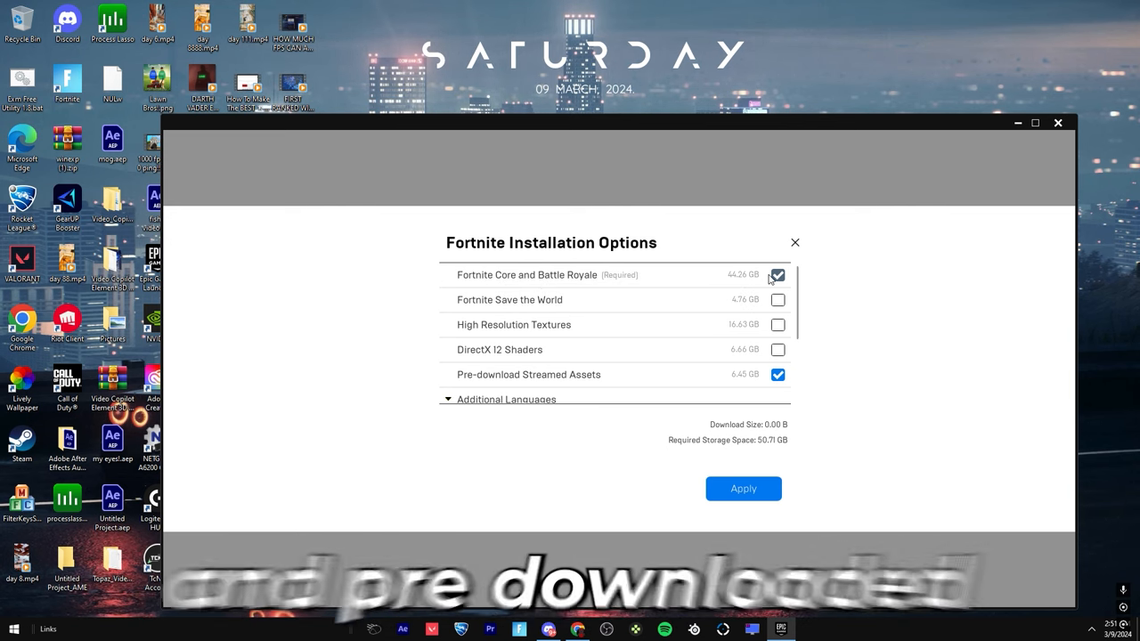
mouse_move(792, 383)
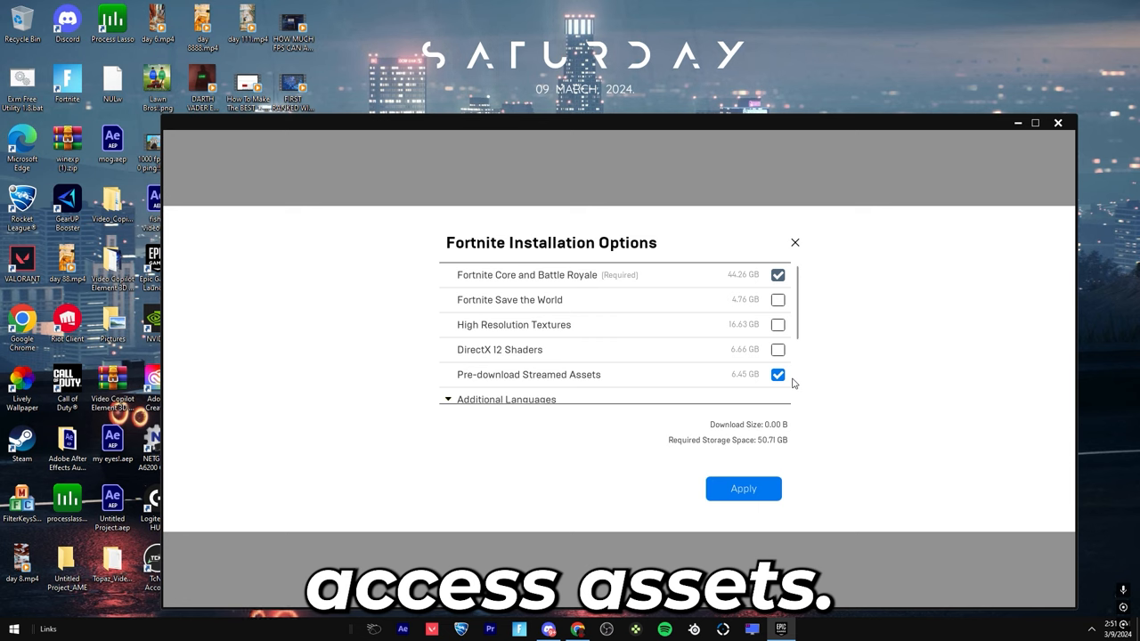
mouse_move(561, 372)
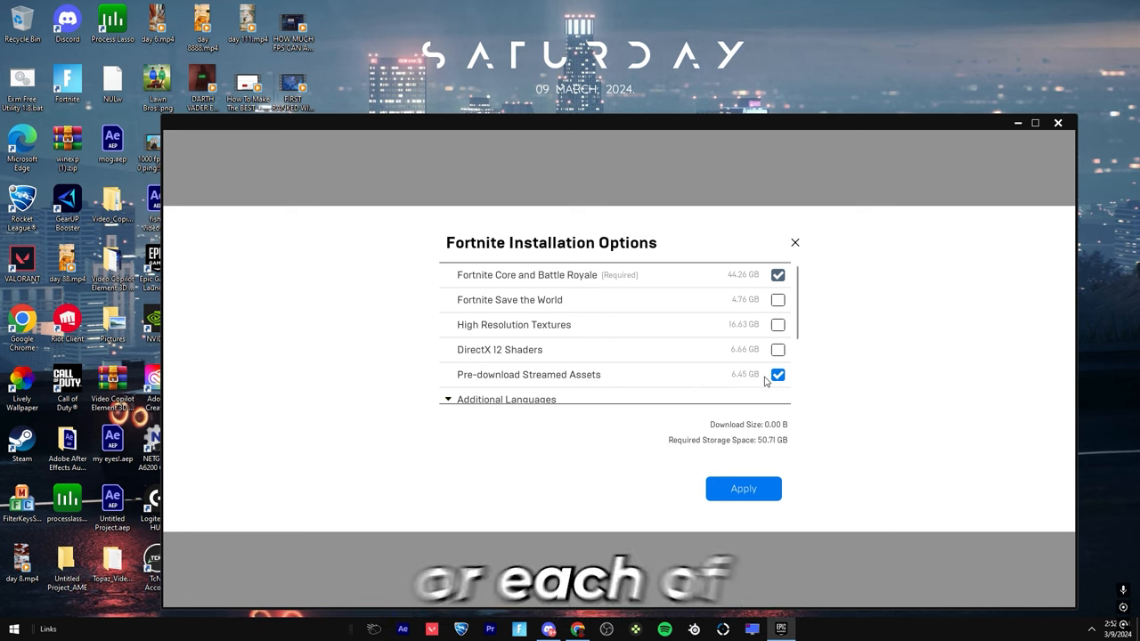
mouse_move(599, 383)
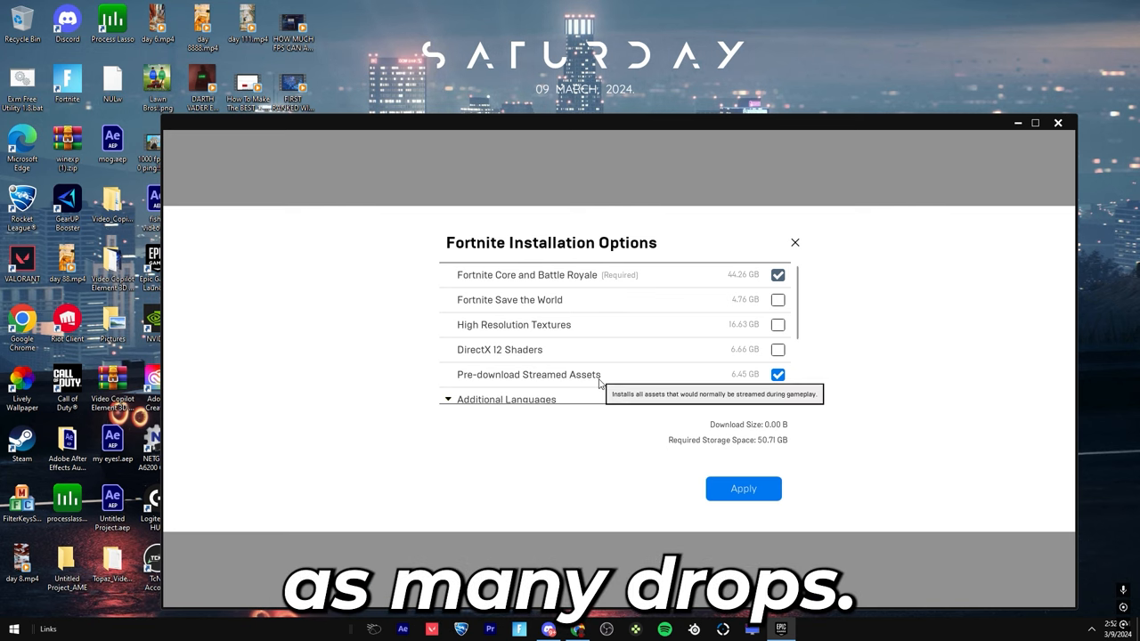
mouse_move(528, 308)
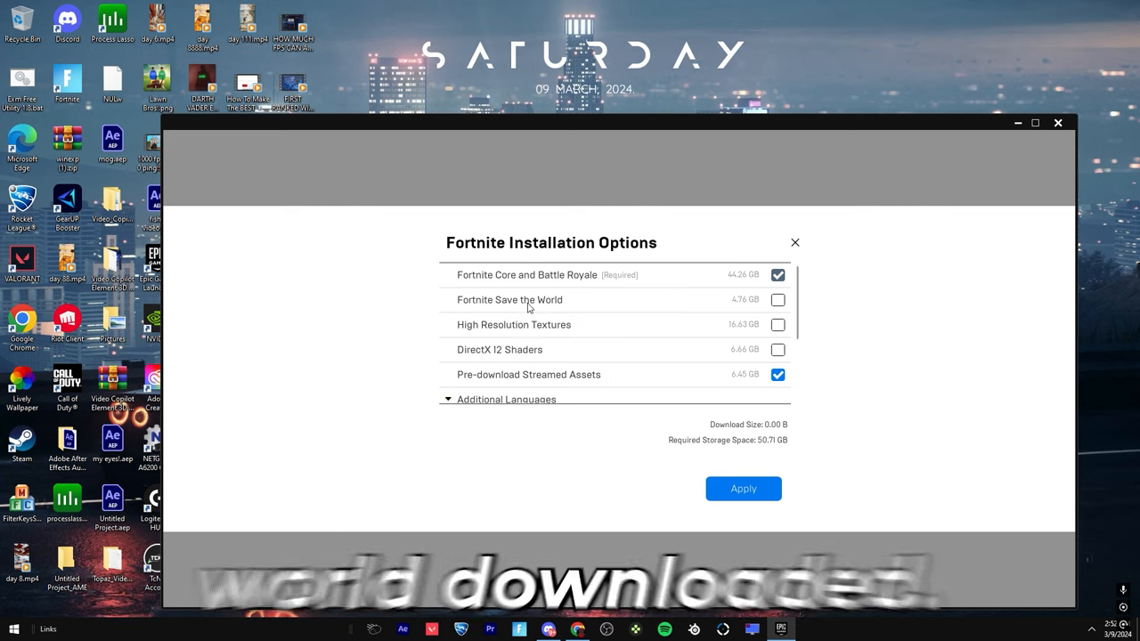
mouse_move(759, 313)
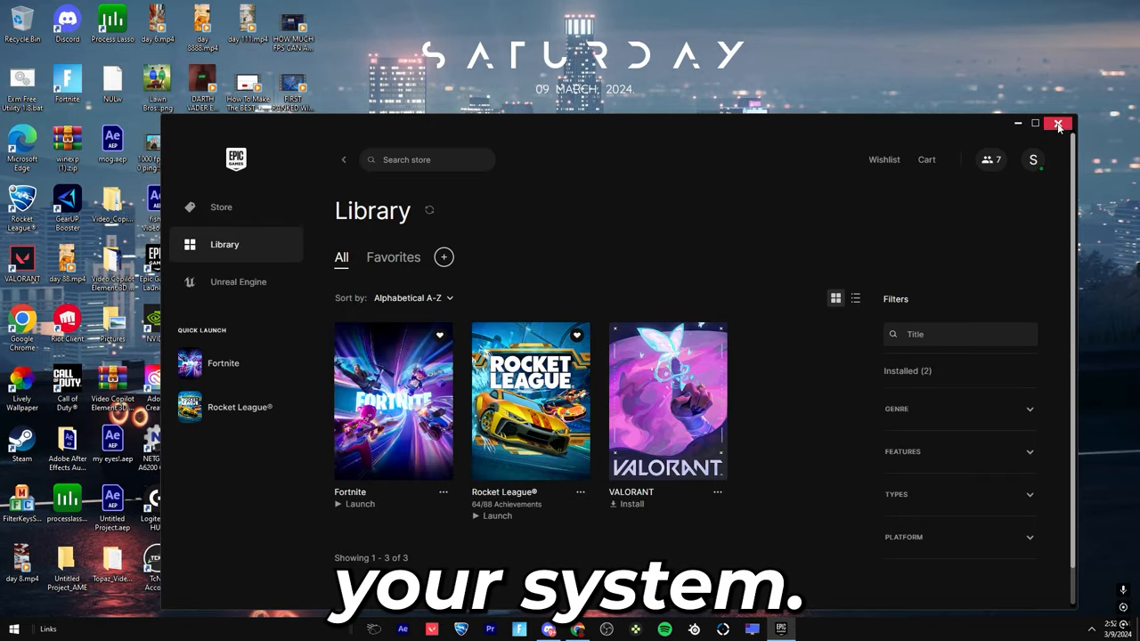
Close the Epic Games Launcher
left_click(1058, 123)
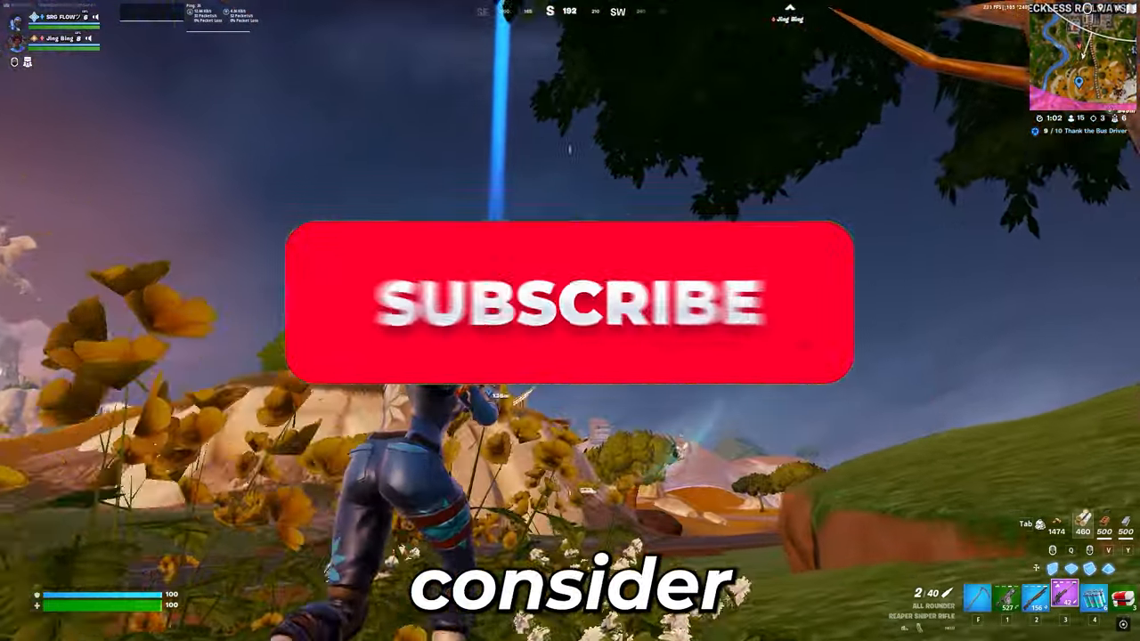